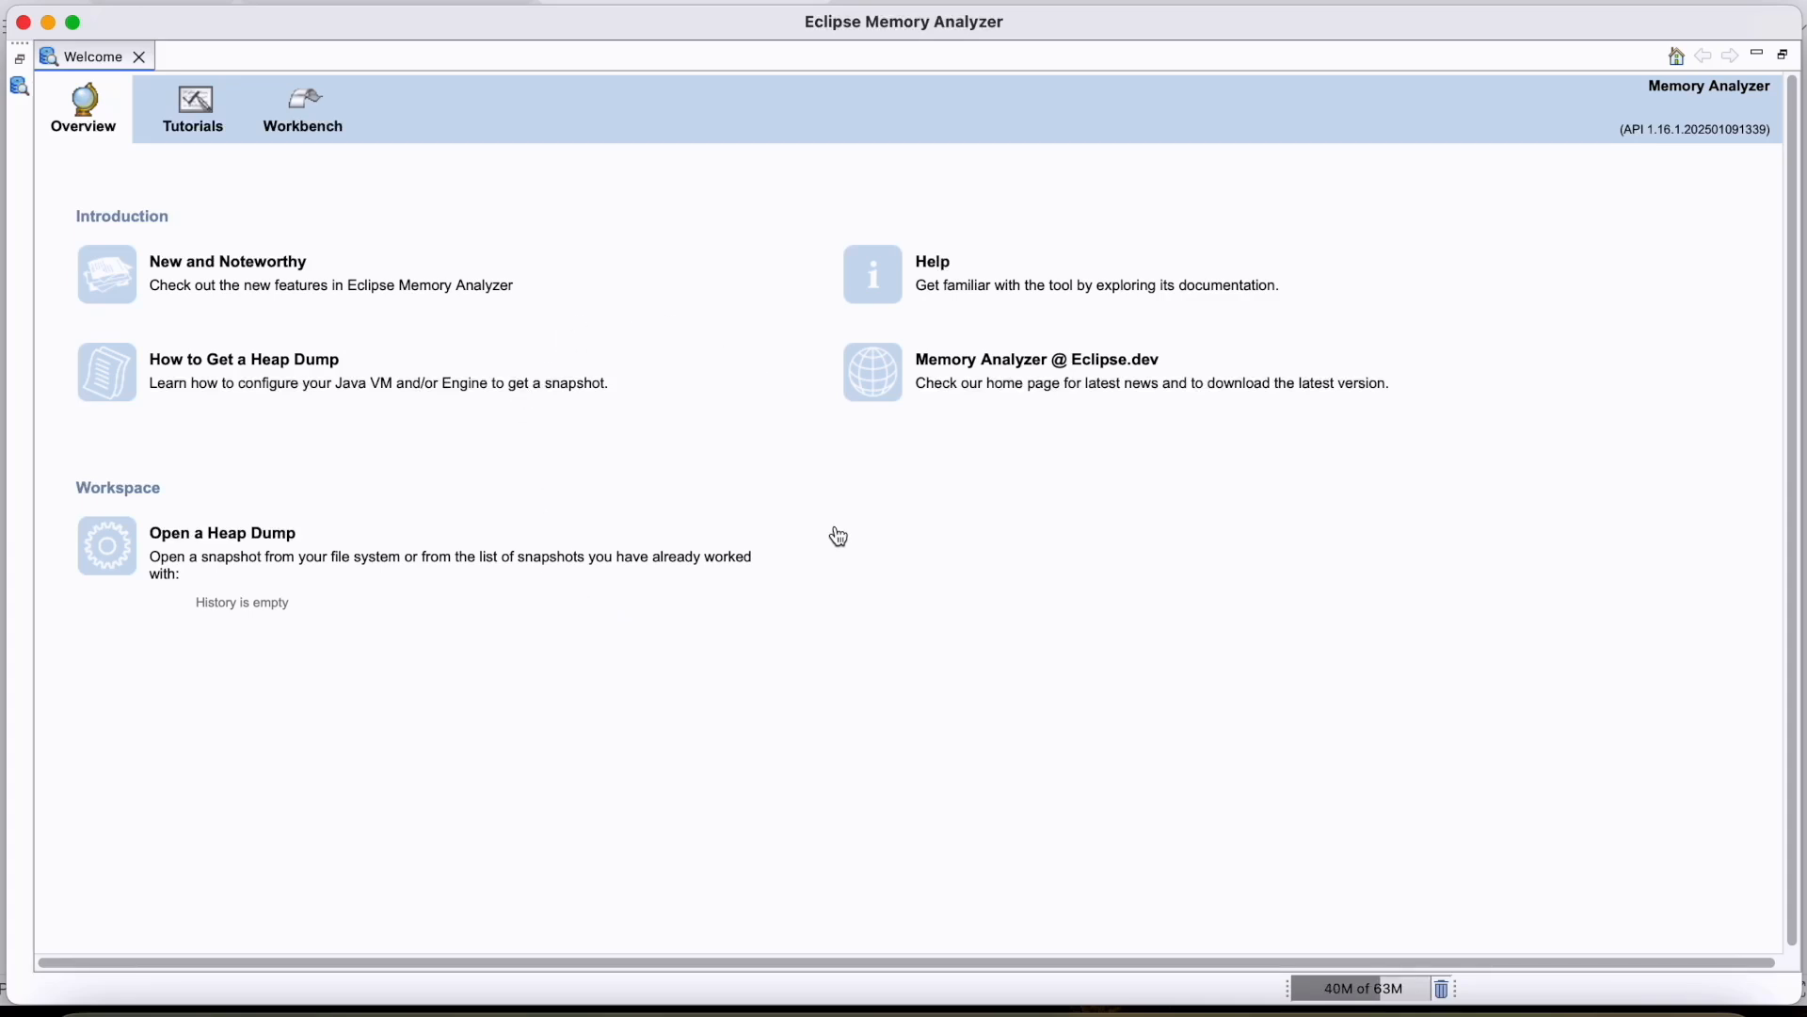
mouse_move(1009, 45)
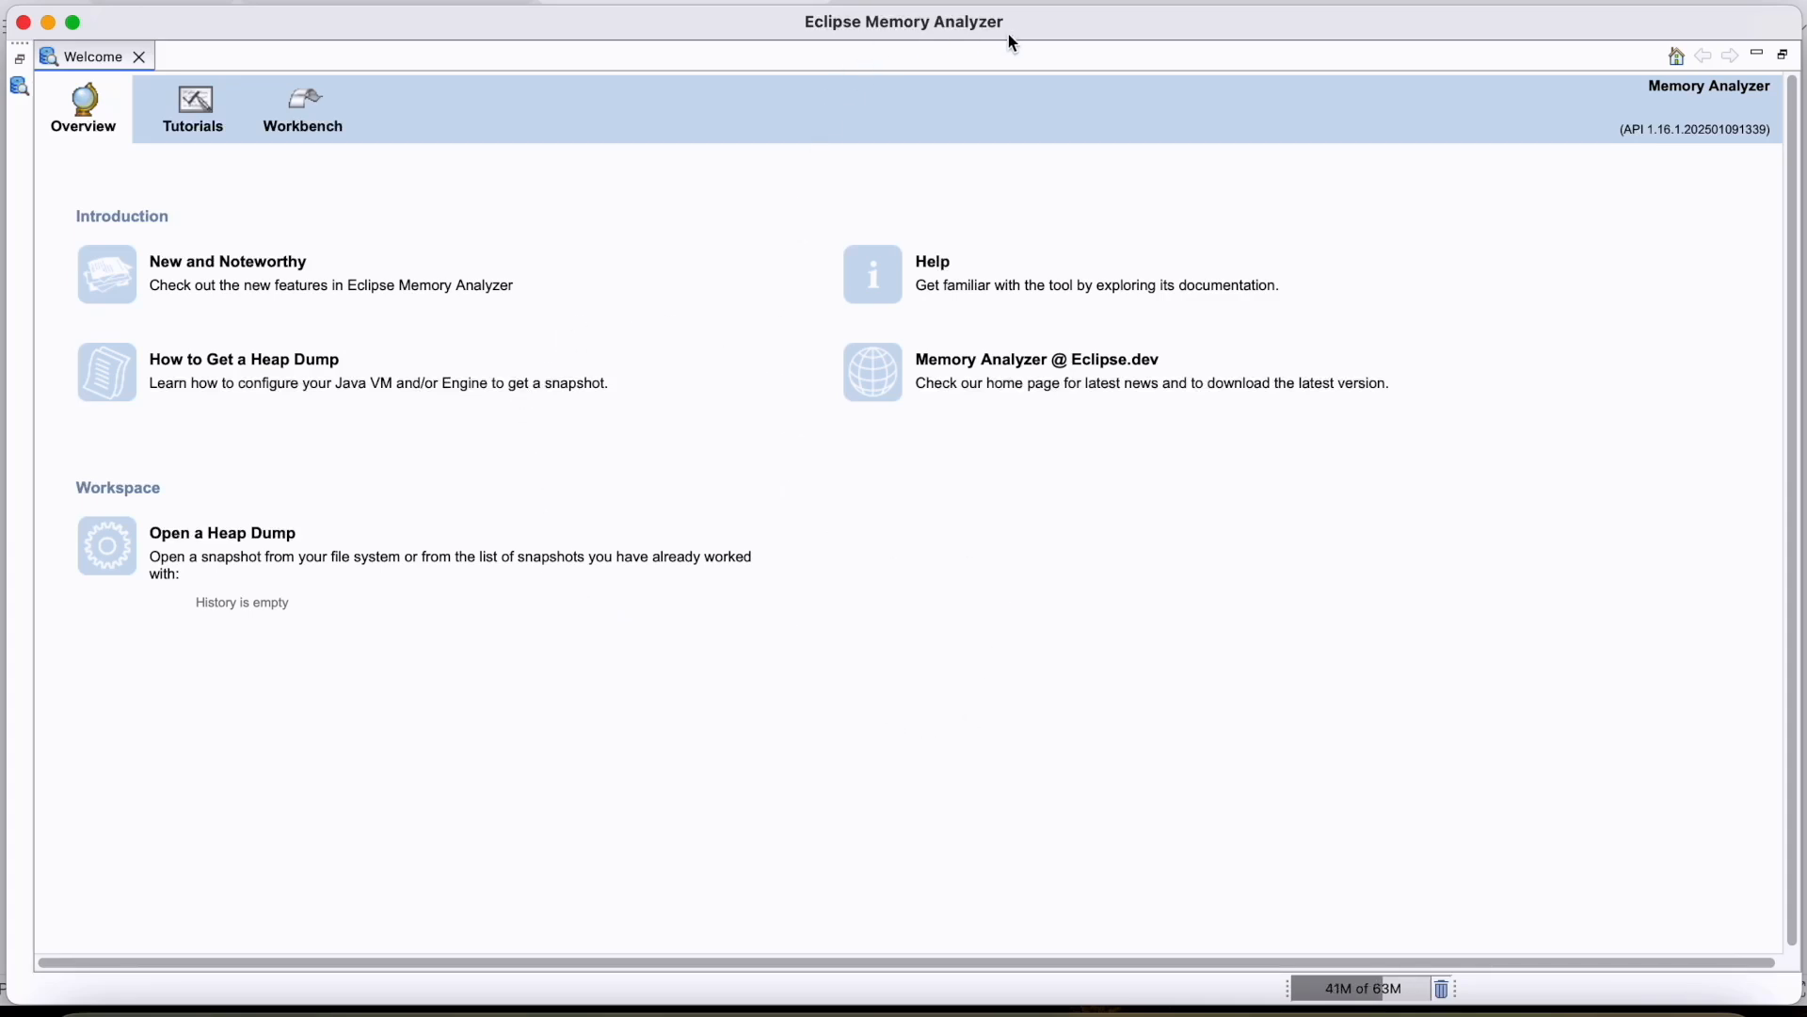
mouse_move(275, 18)
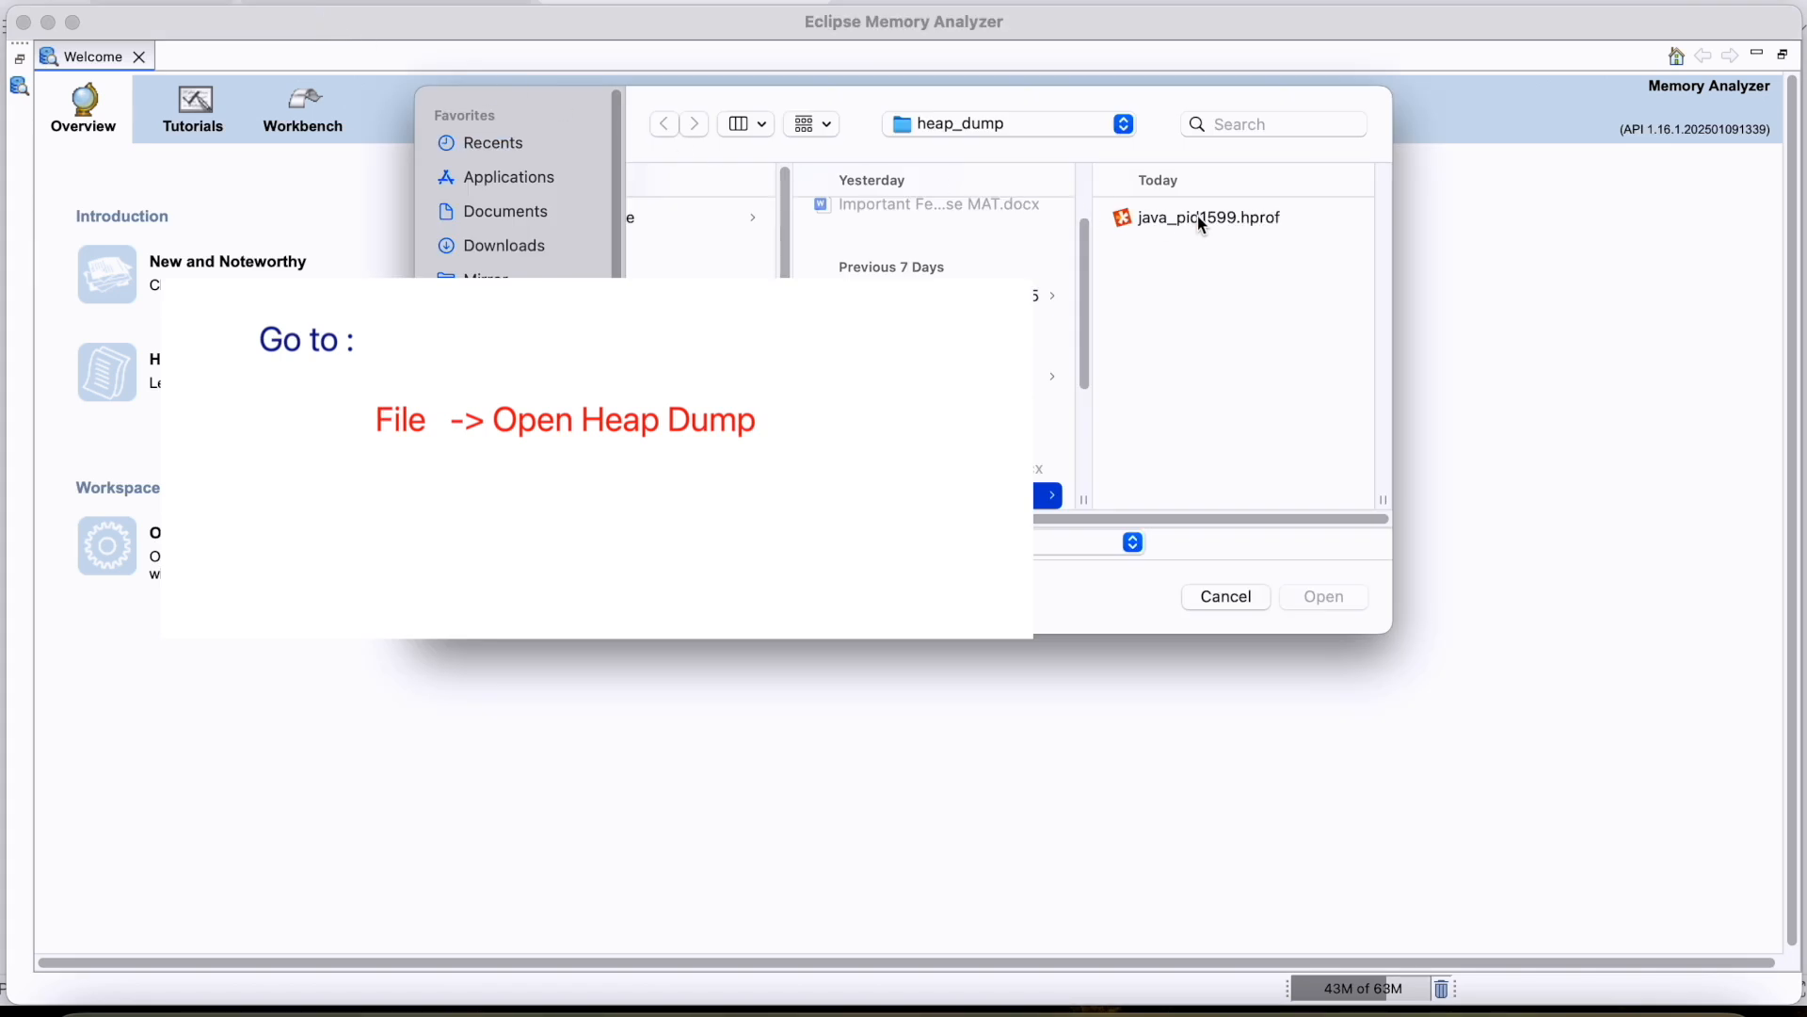
Load the java_pid1599.hprof heap dump and choose the Leak Suspects Report in the wizard
left_click(1209, 216)
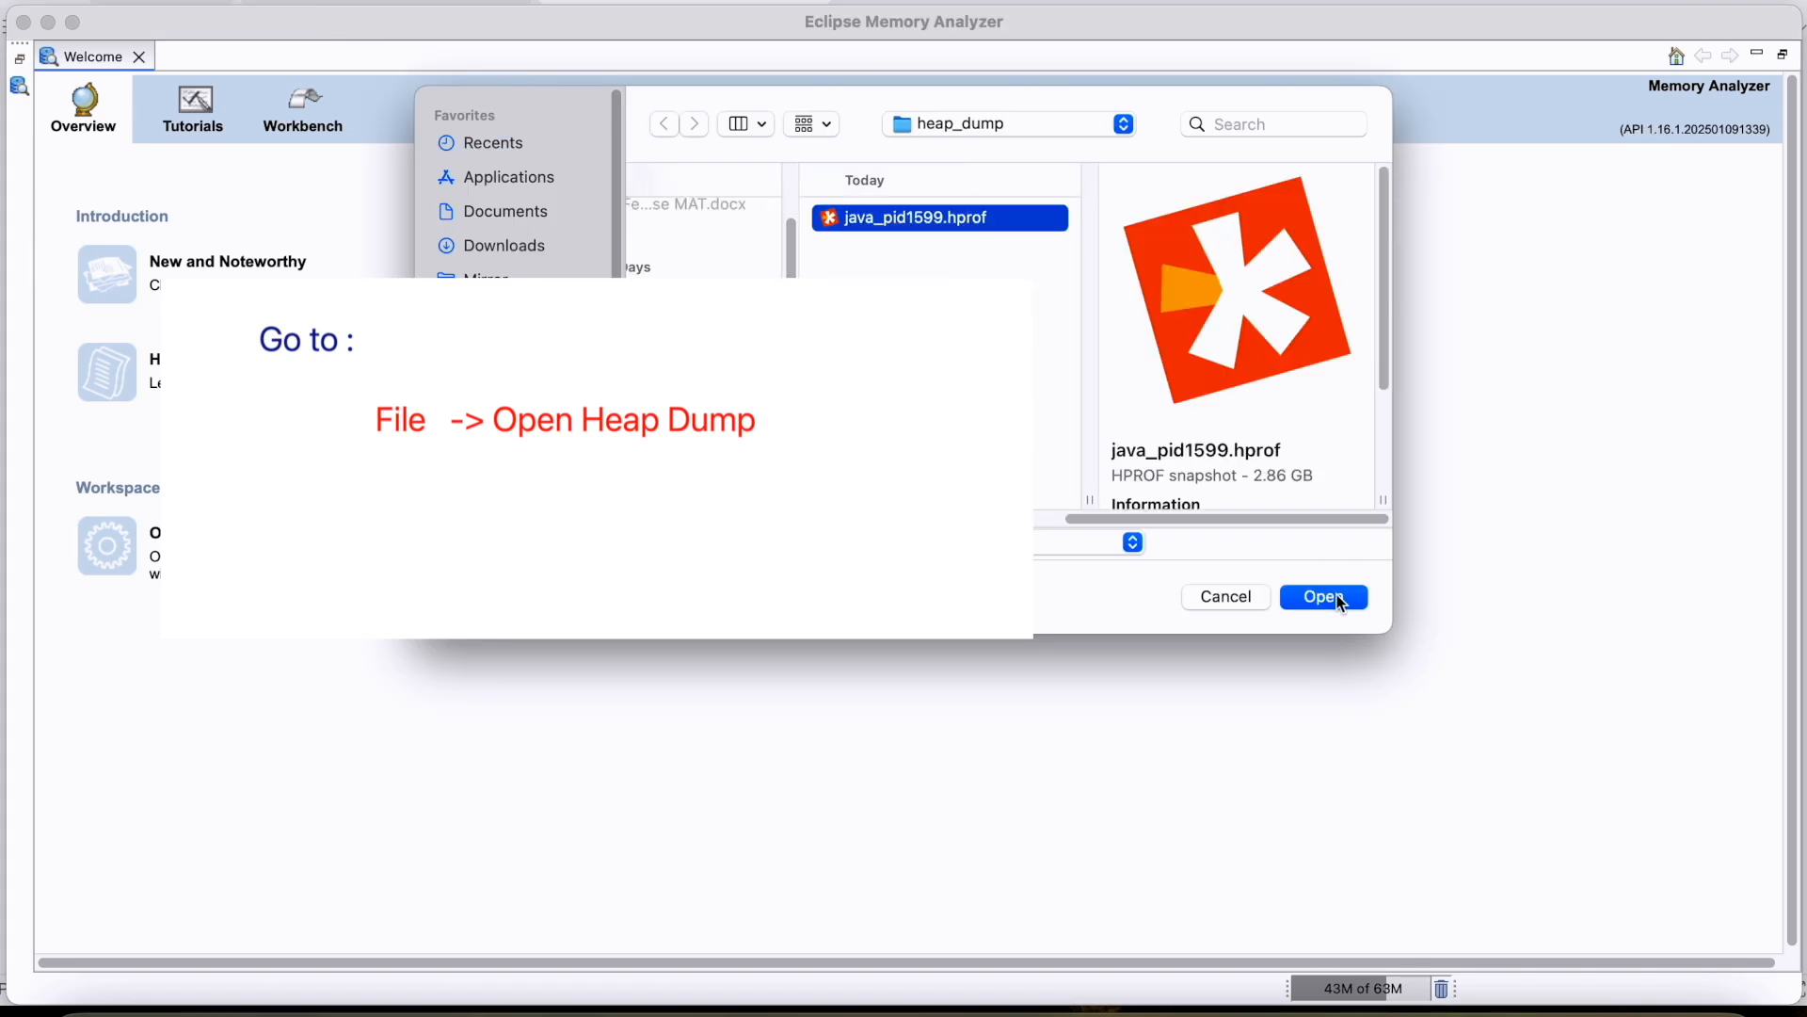
left_click(1322, 597)
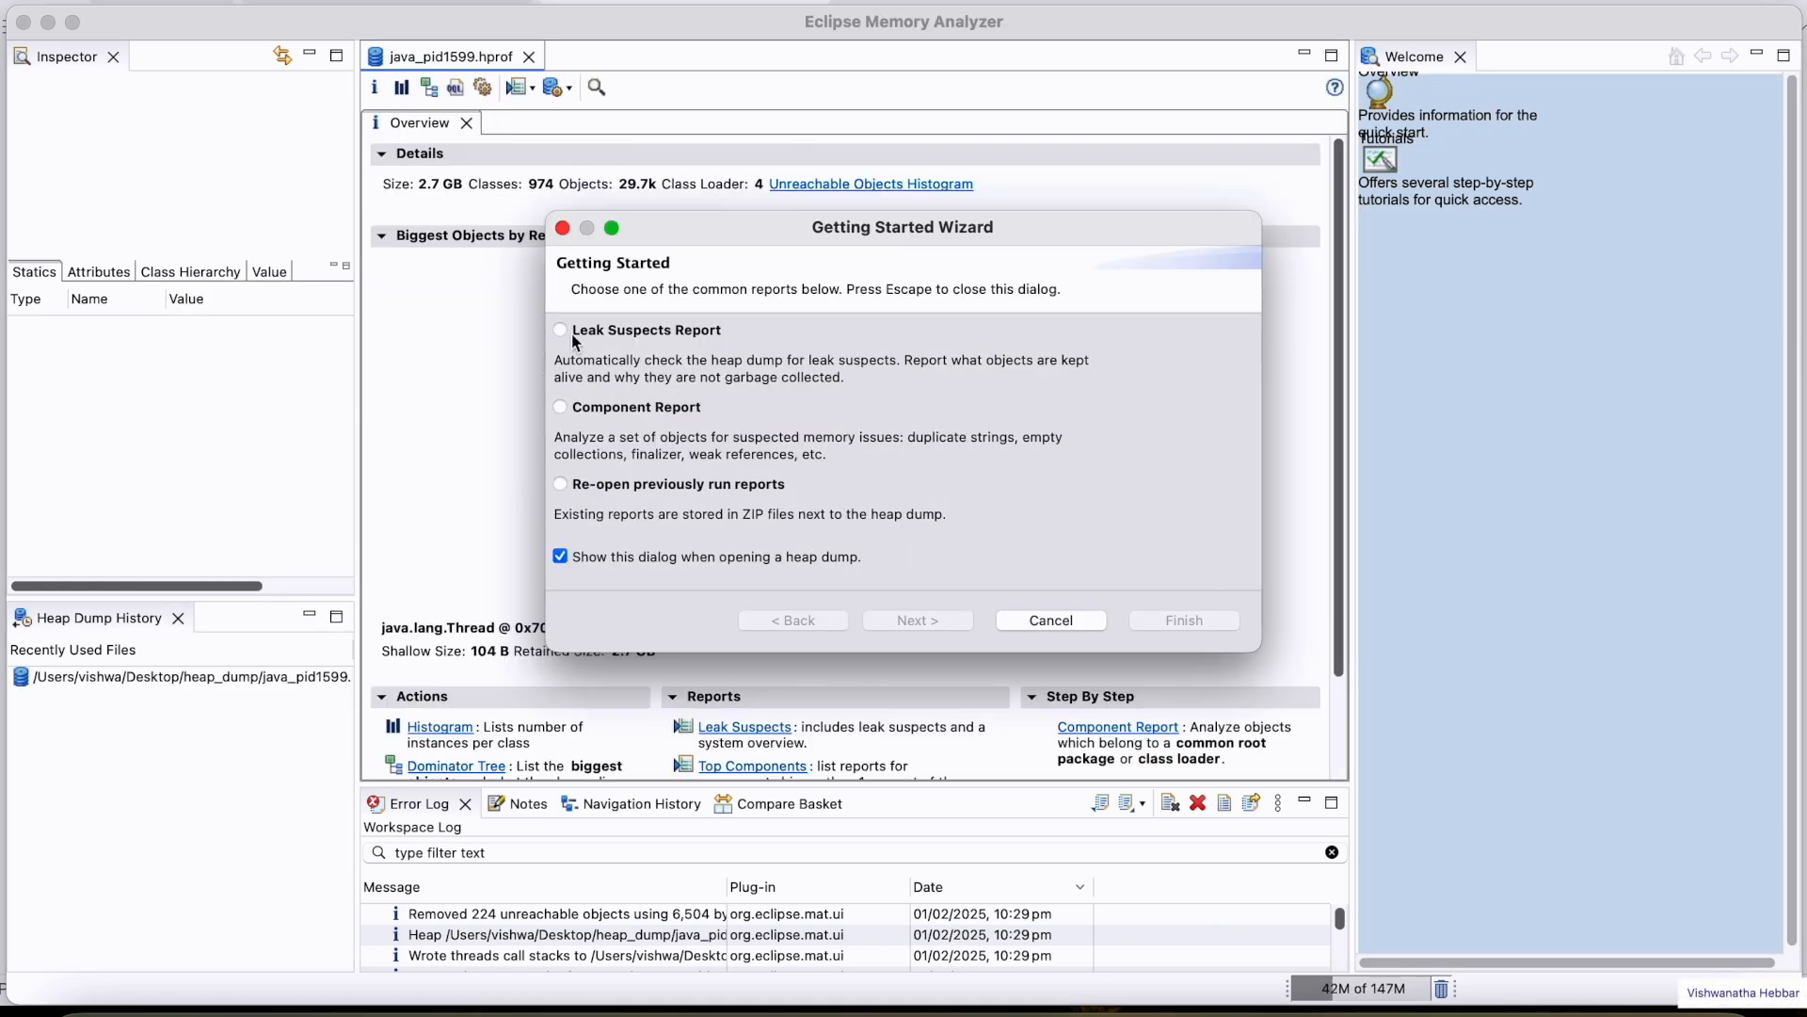
mouse_move(632, 369)
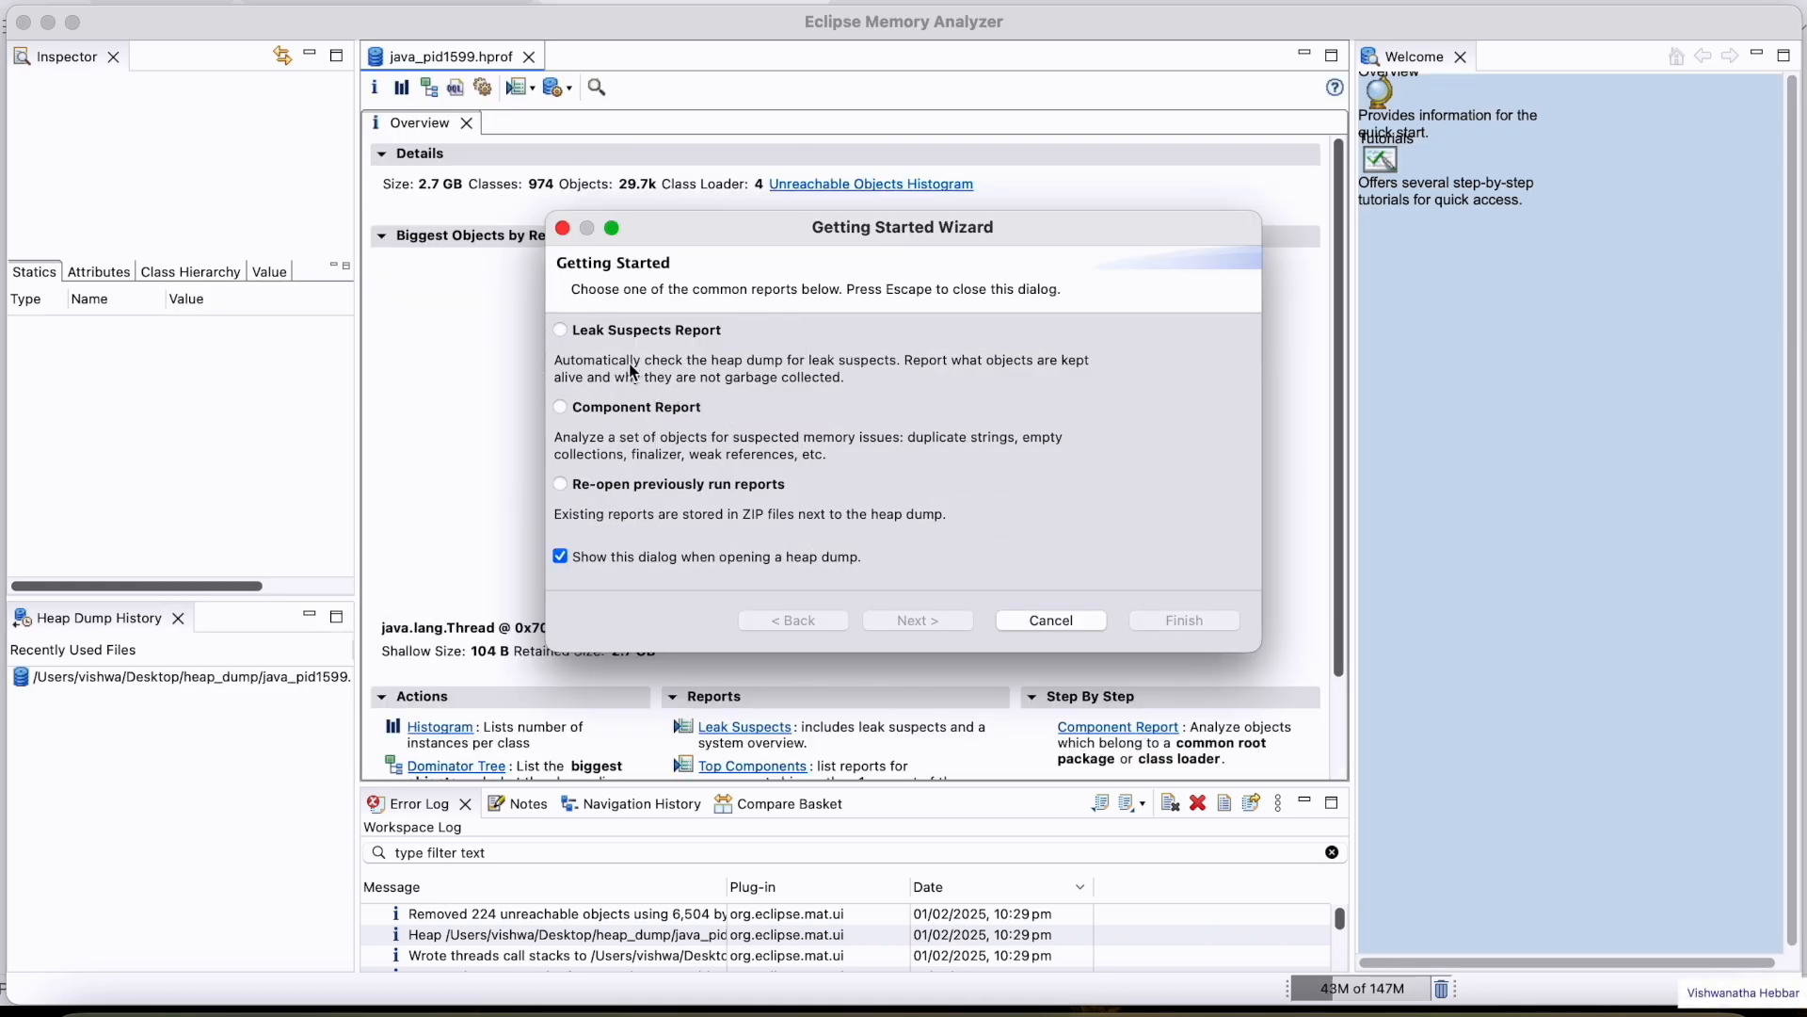
left_click(559, 329)
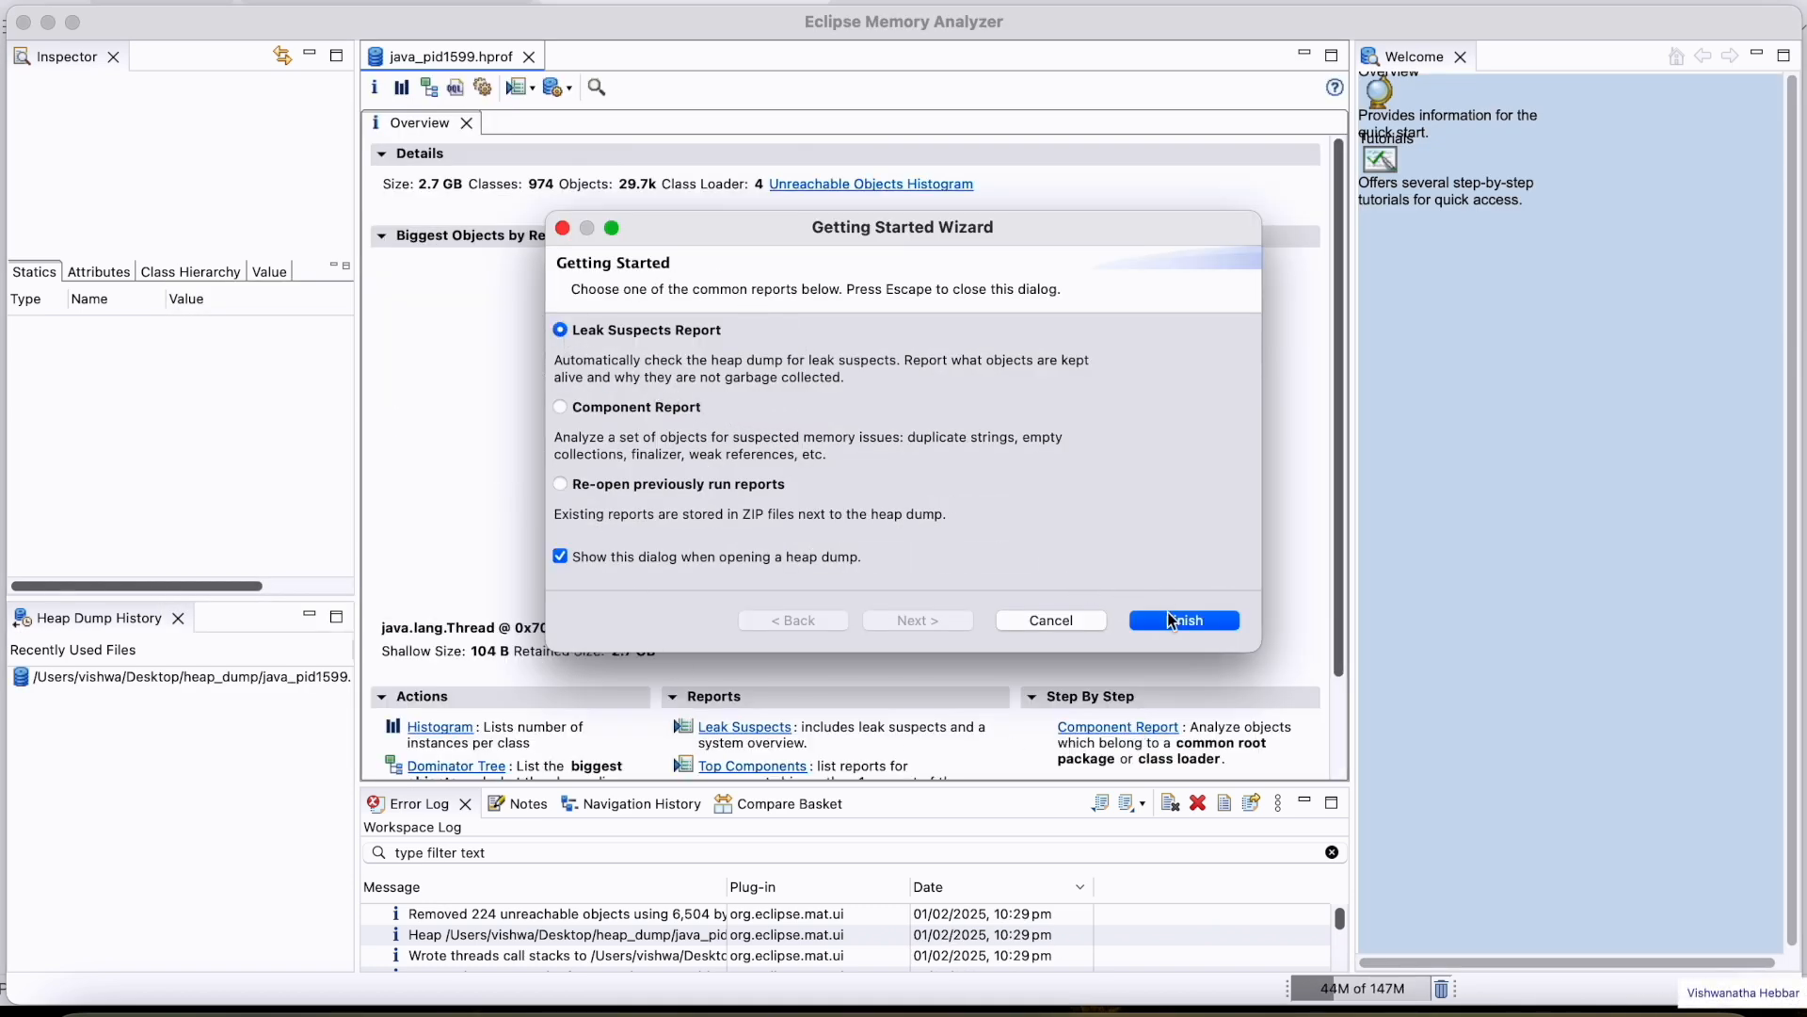
Finish the wizard to generate the Leak Suspects report (2.7 GB problem suspect)
left_click(1184, 621)
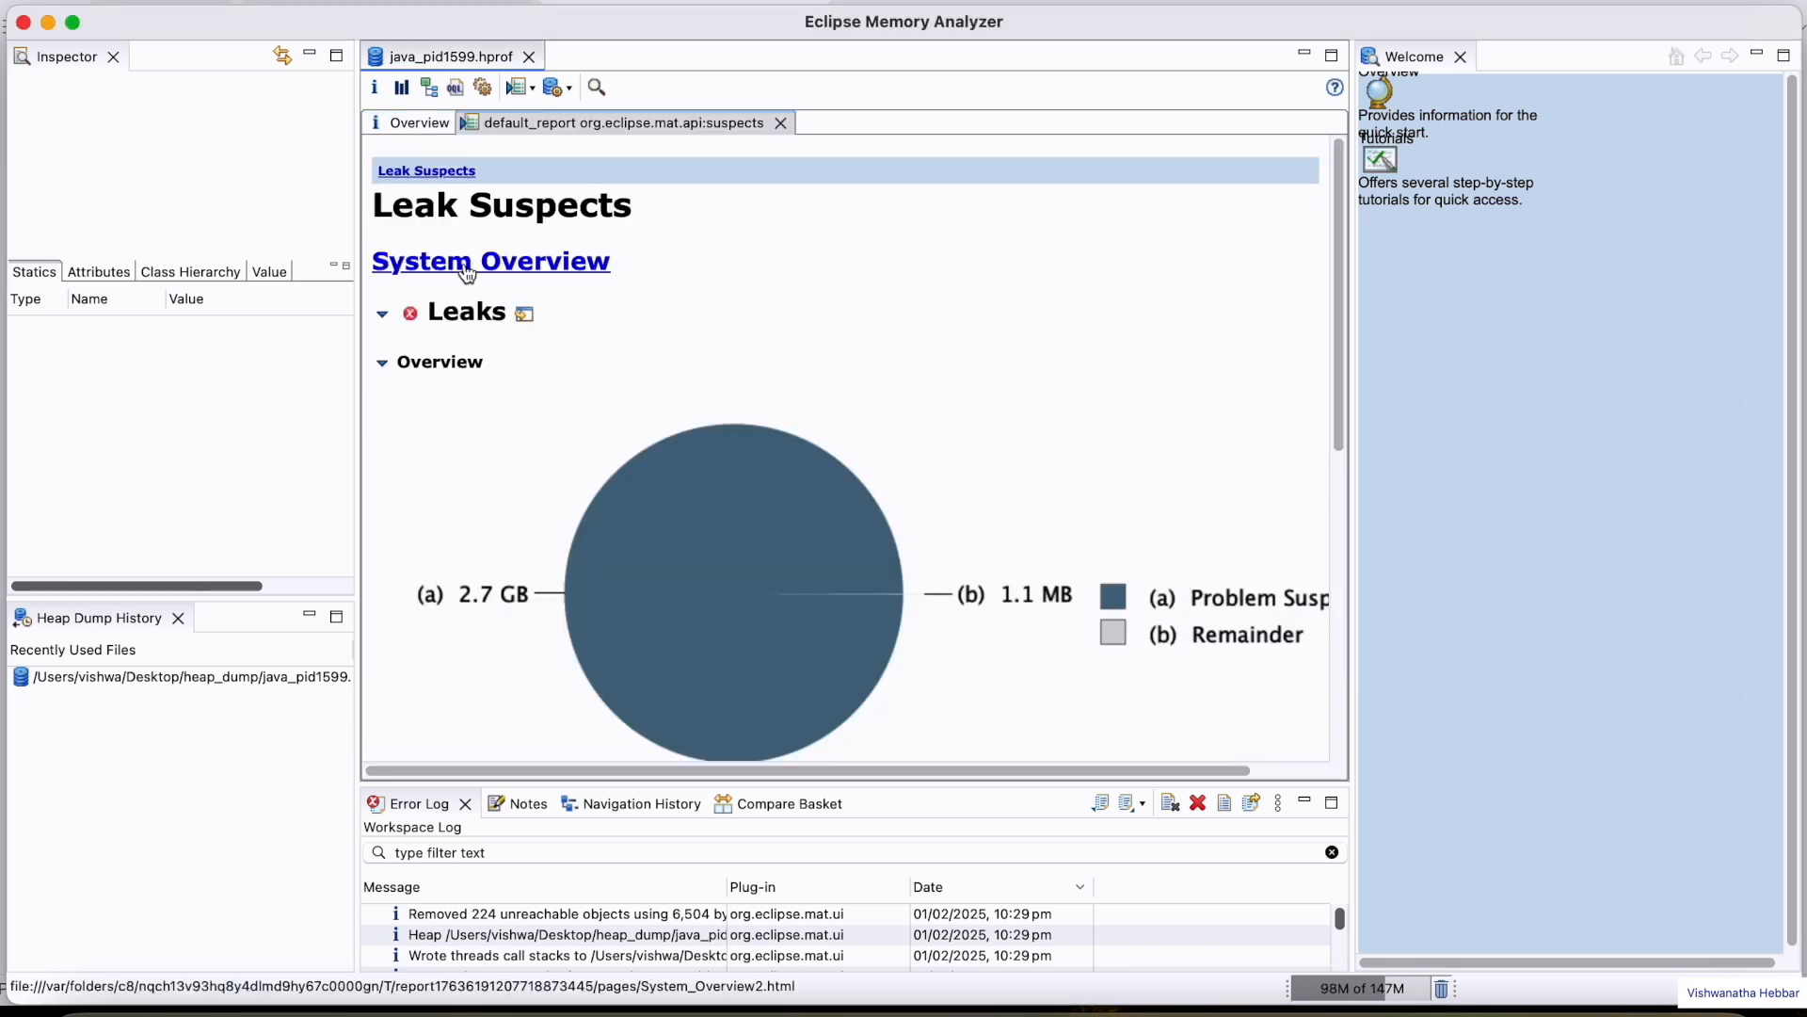
mouse_move(490, 223)
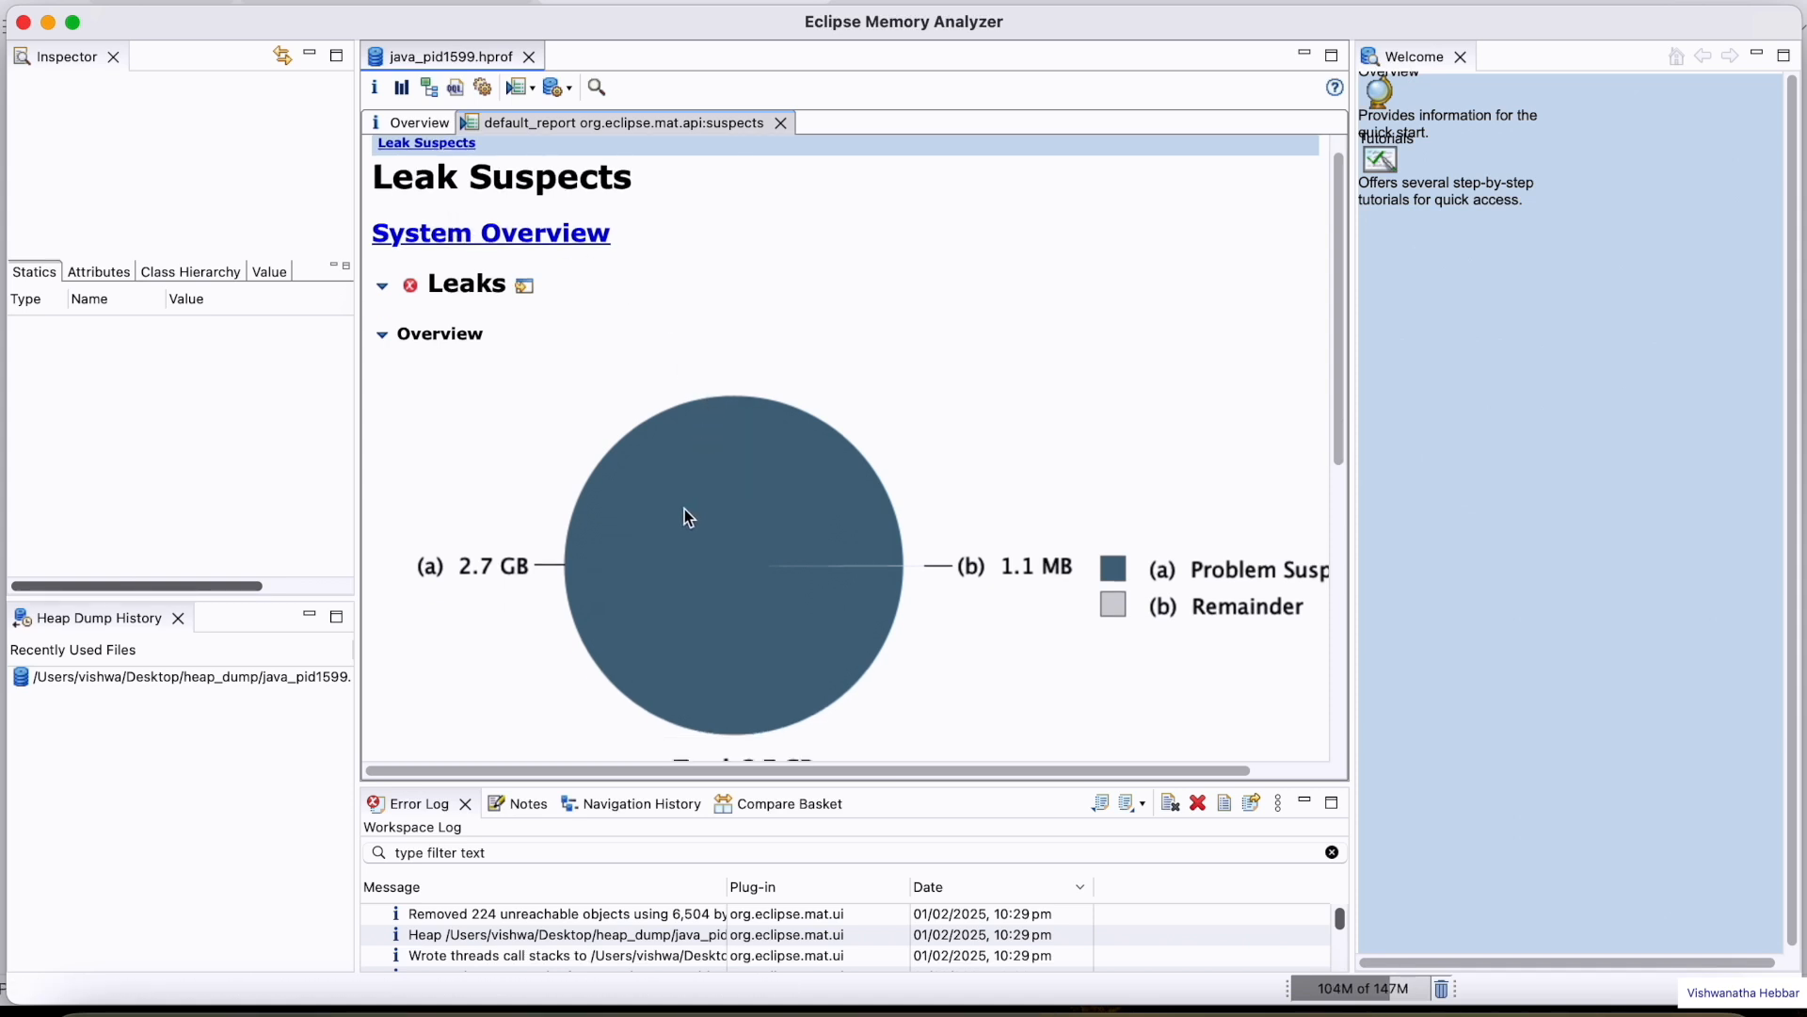
Read Problem Suspect 1, highlighting the main-thread stack frames and the OutOfMemoryTest.java:11 keyword
scroll("down", 3)
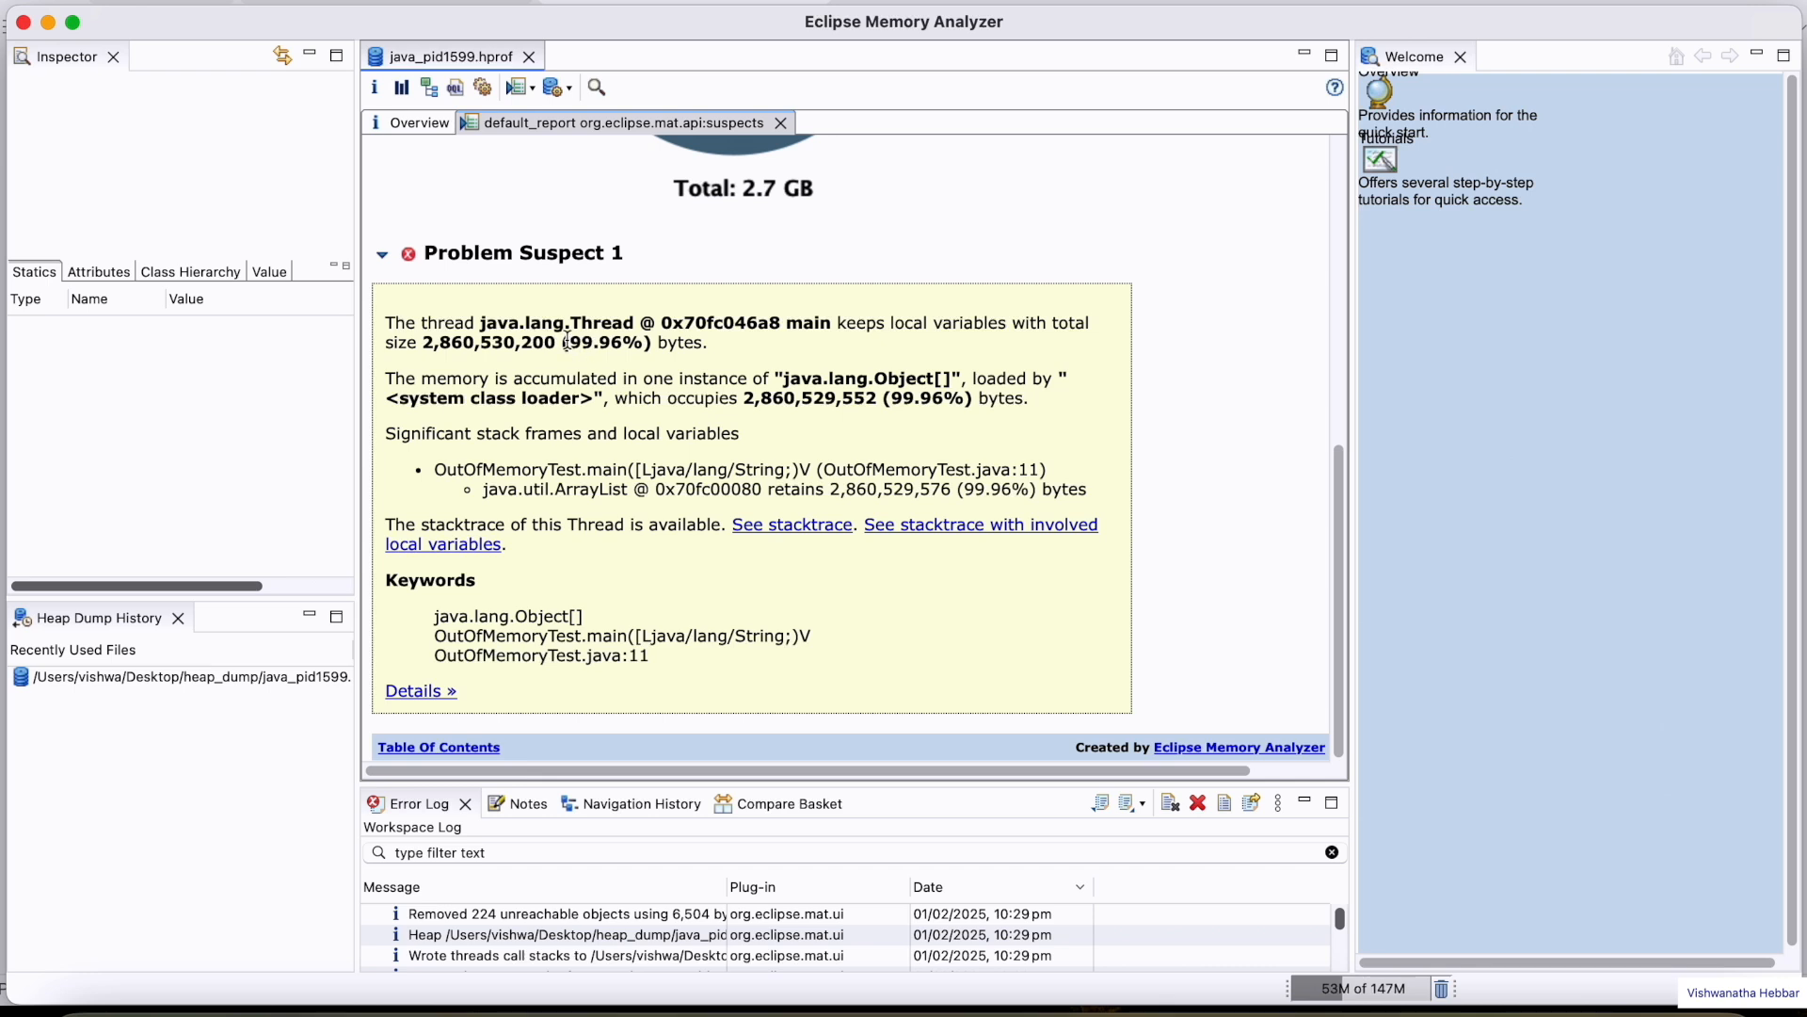
left_click_drag(565, 342, 702, 343)
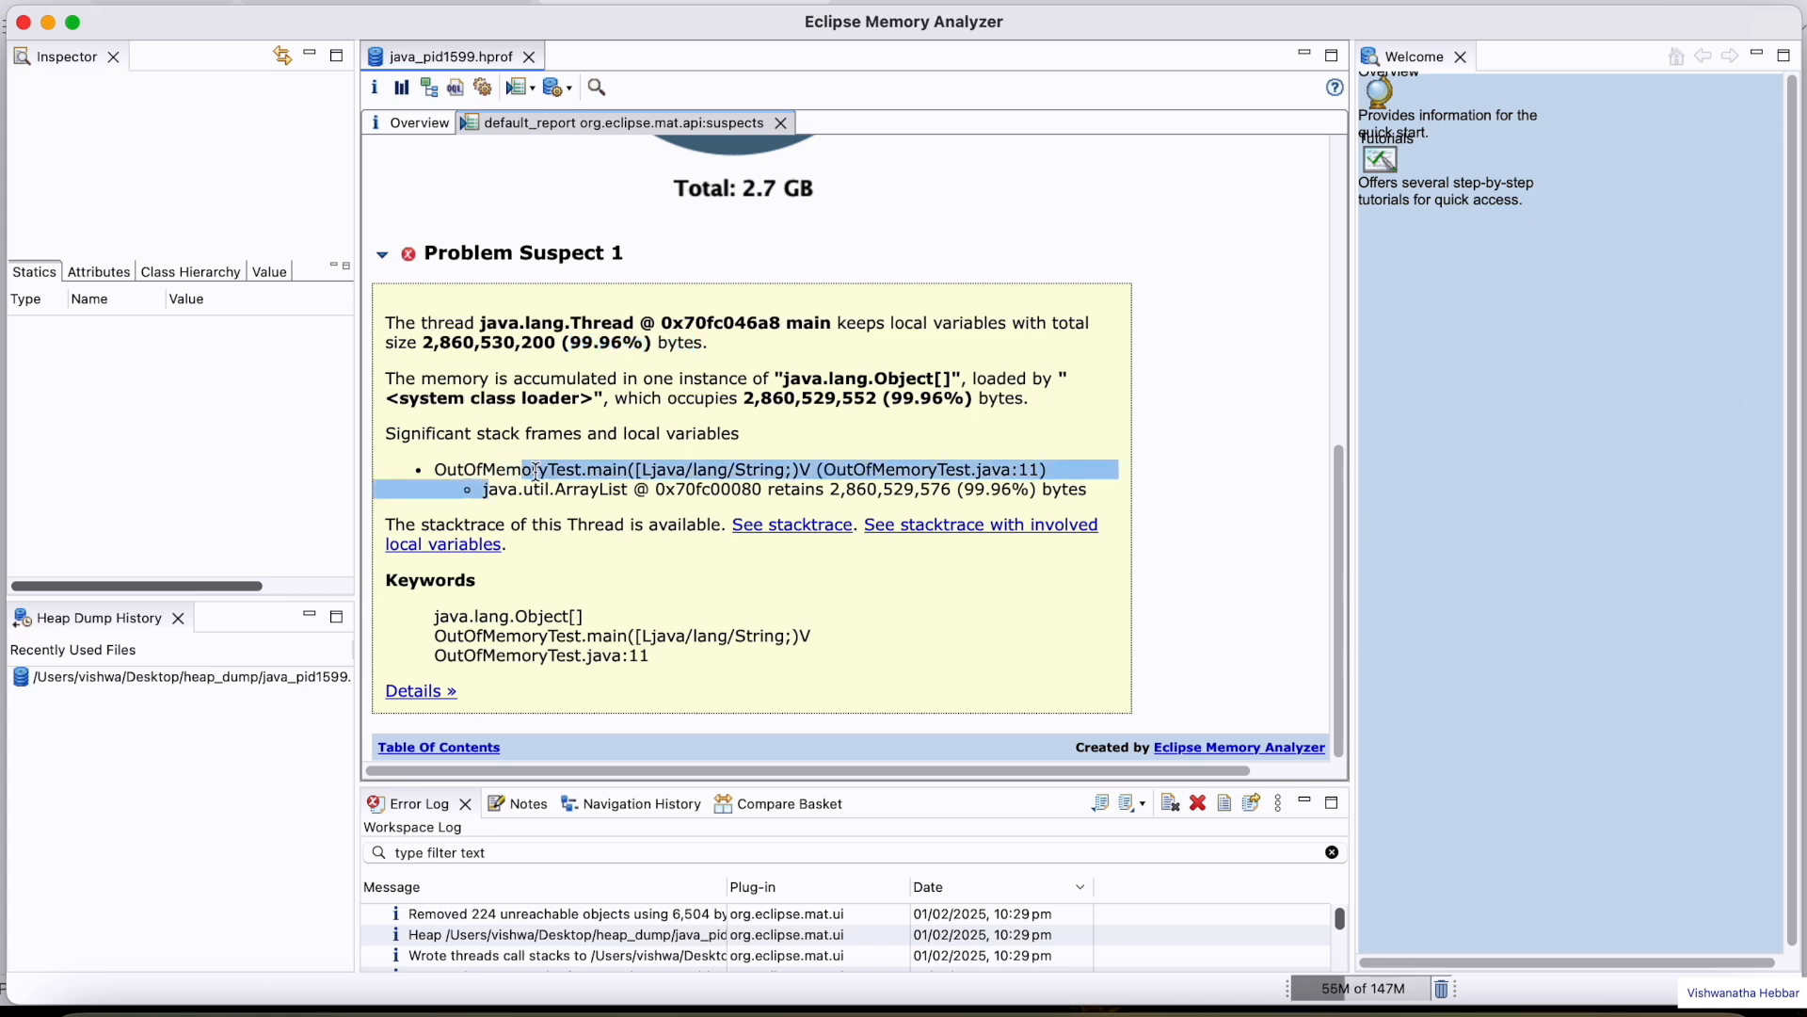
left_click(529, 489)
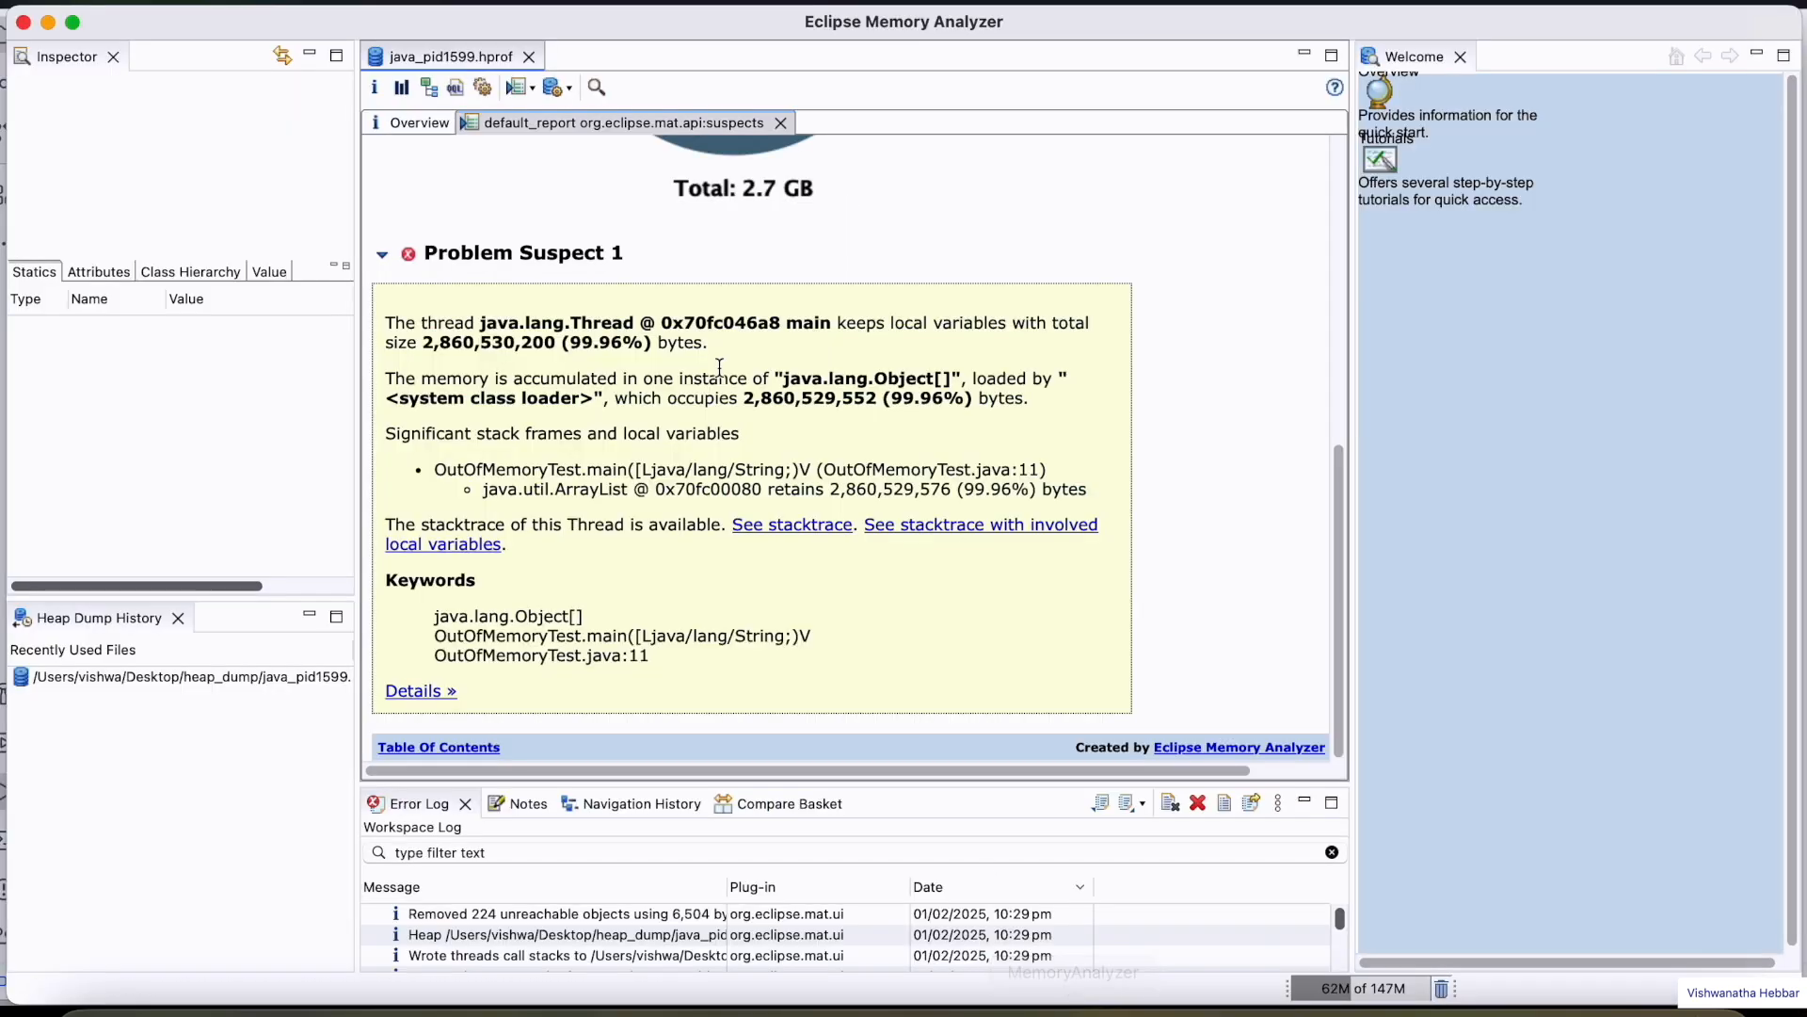
double_click(541, 655)
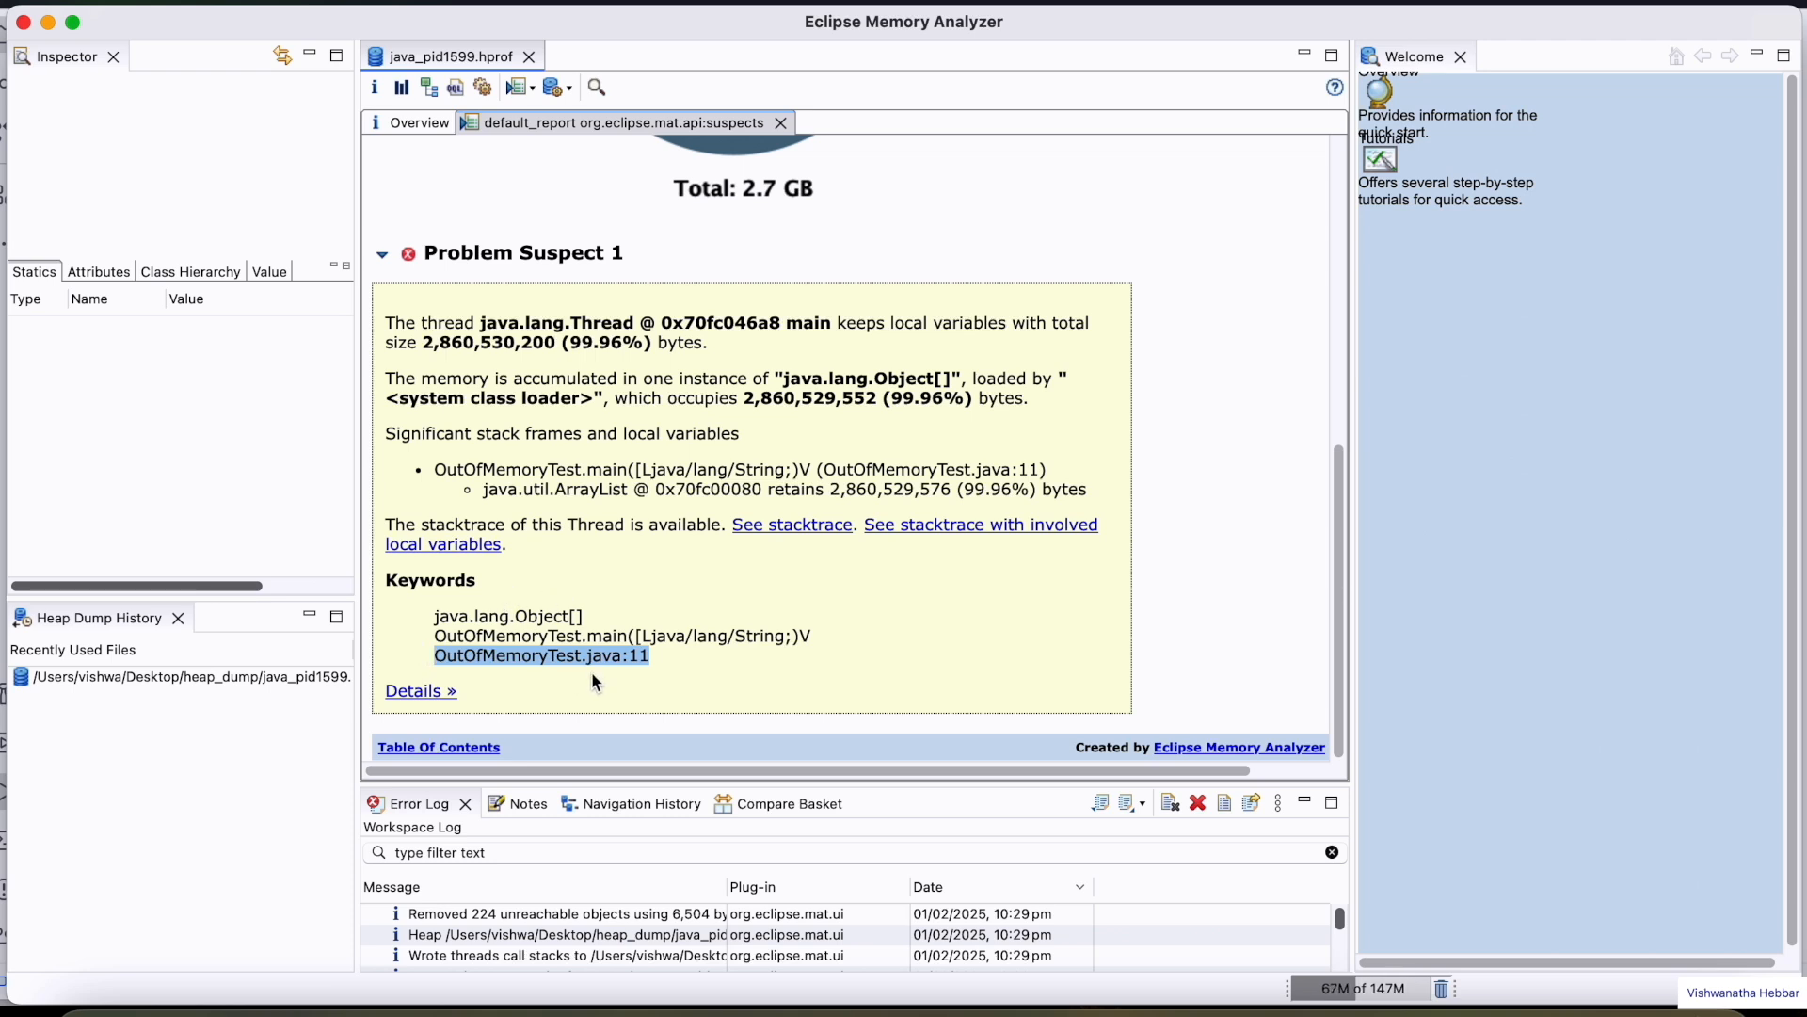
mouse_move(544, 523)
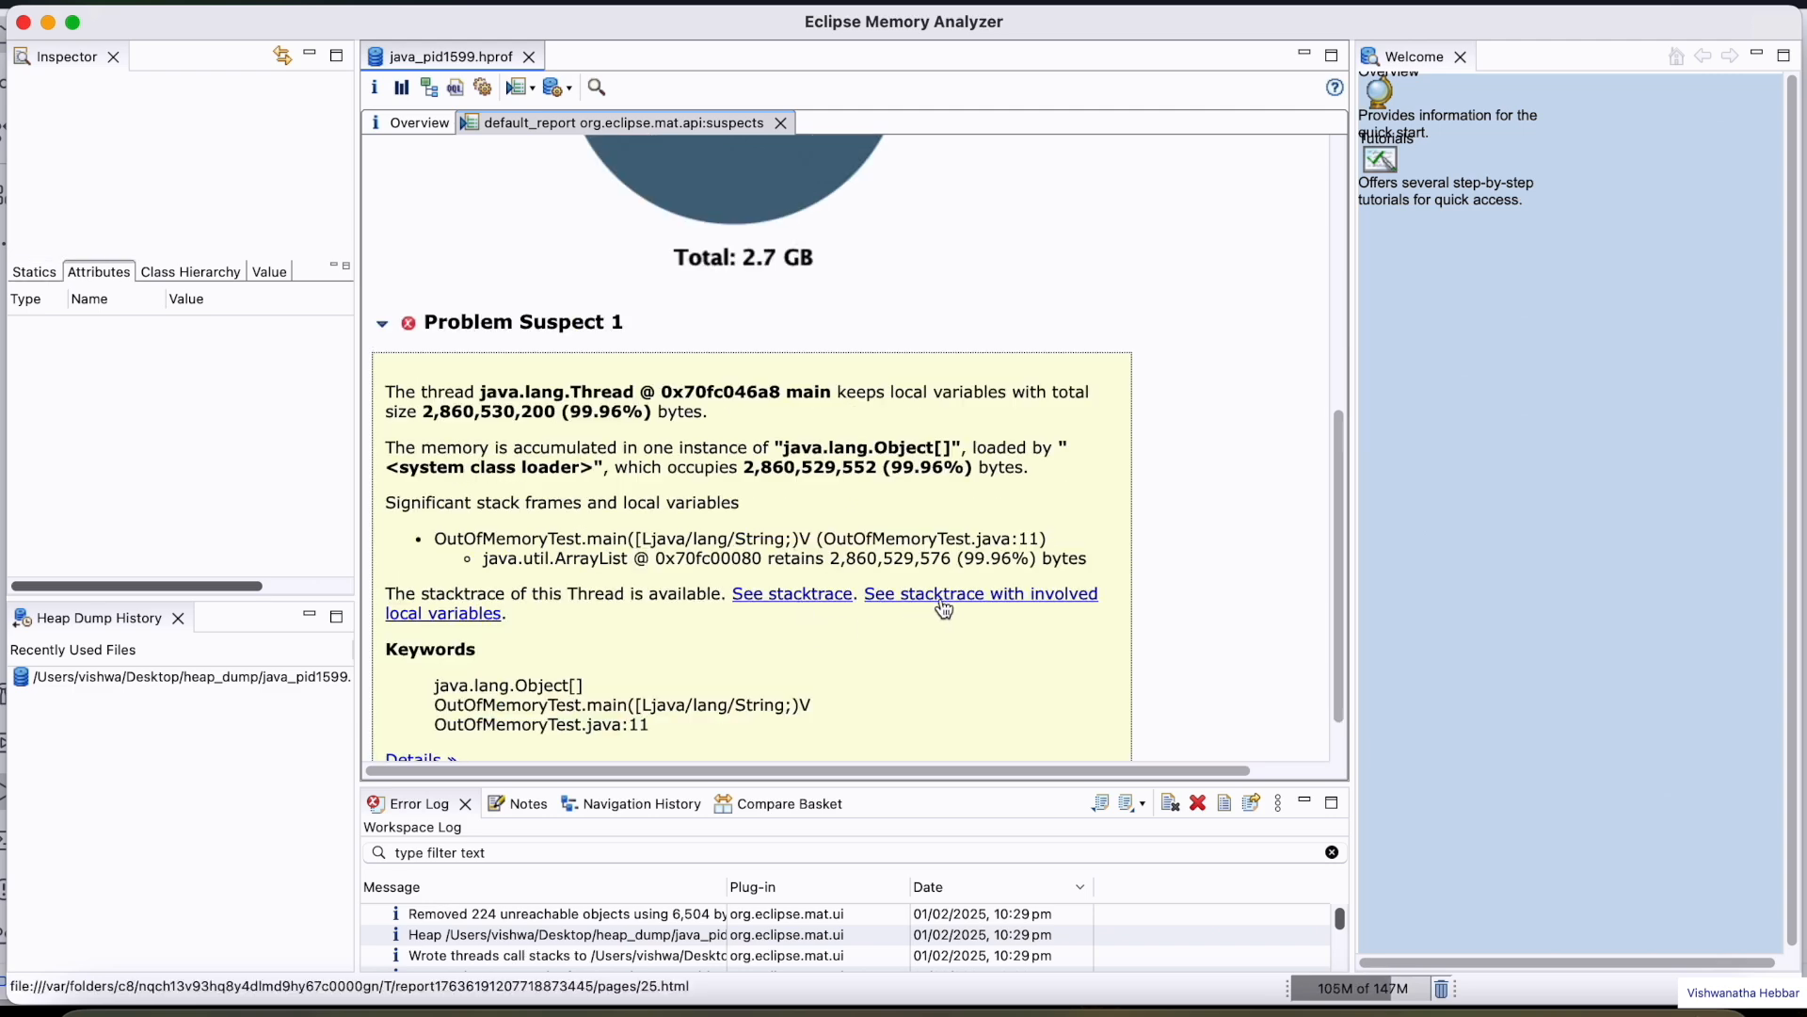
left_click(980, 593)
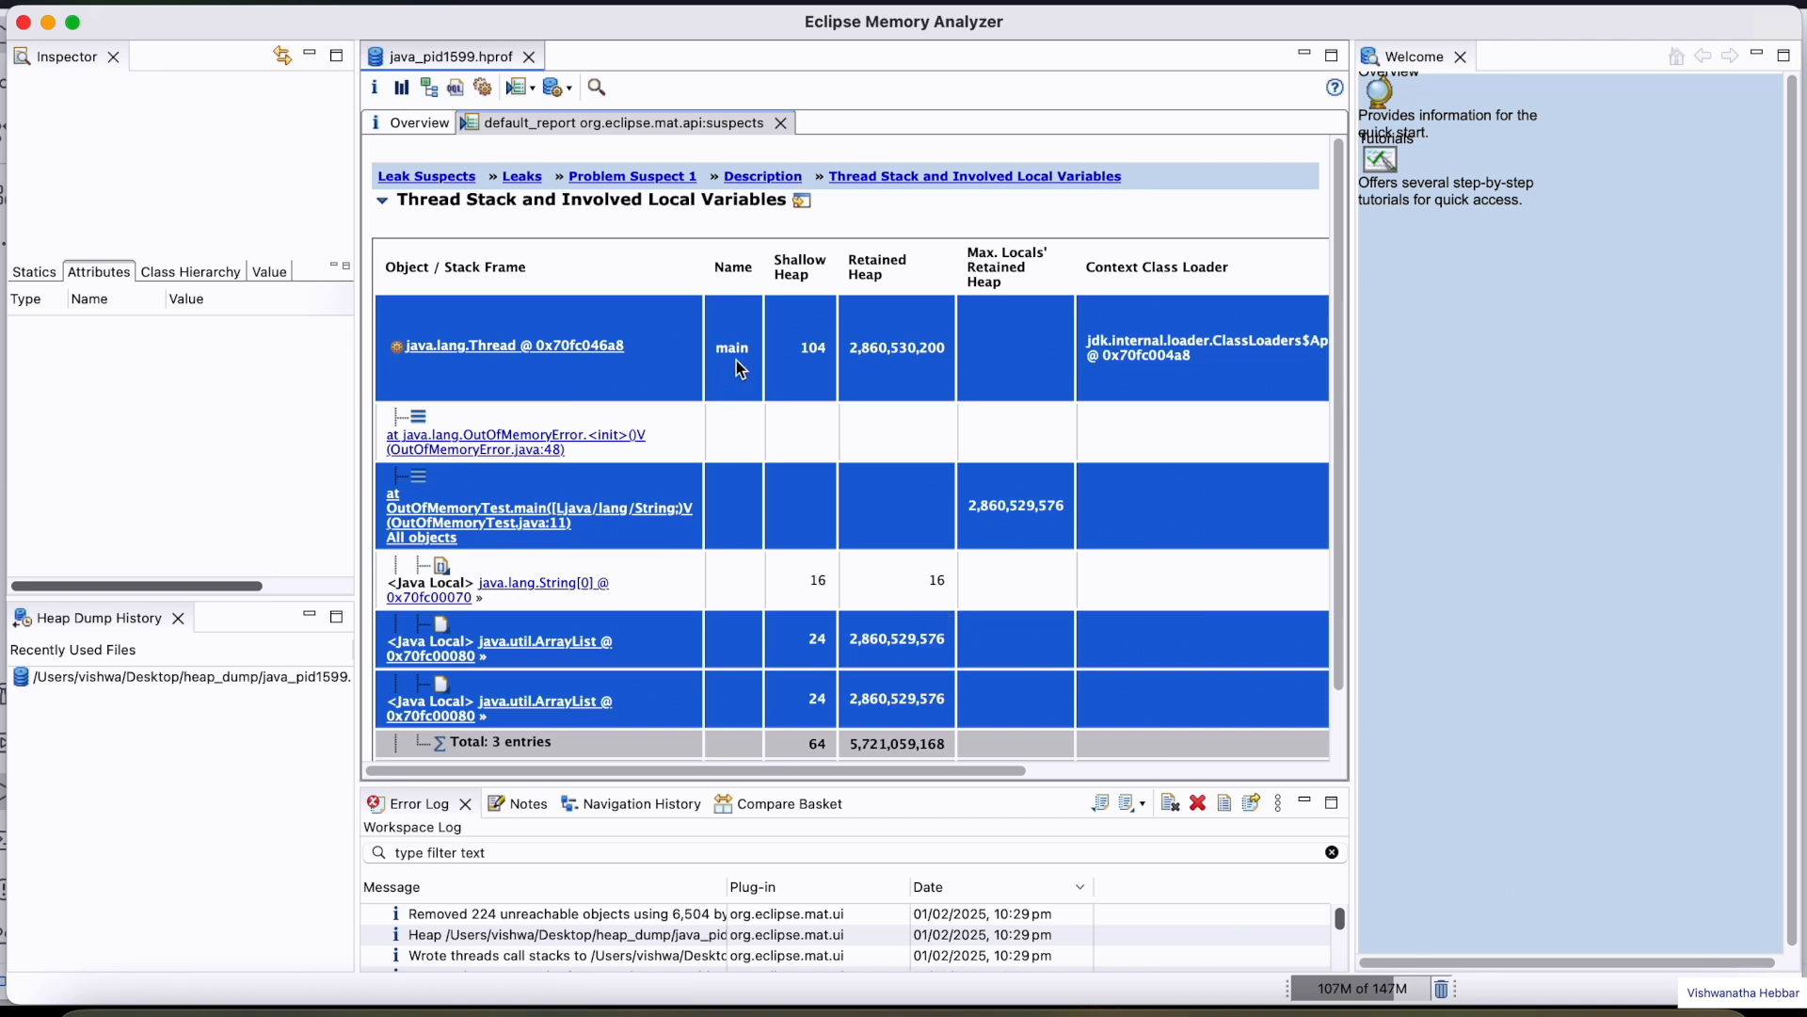
mouse_move(930, 542)
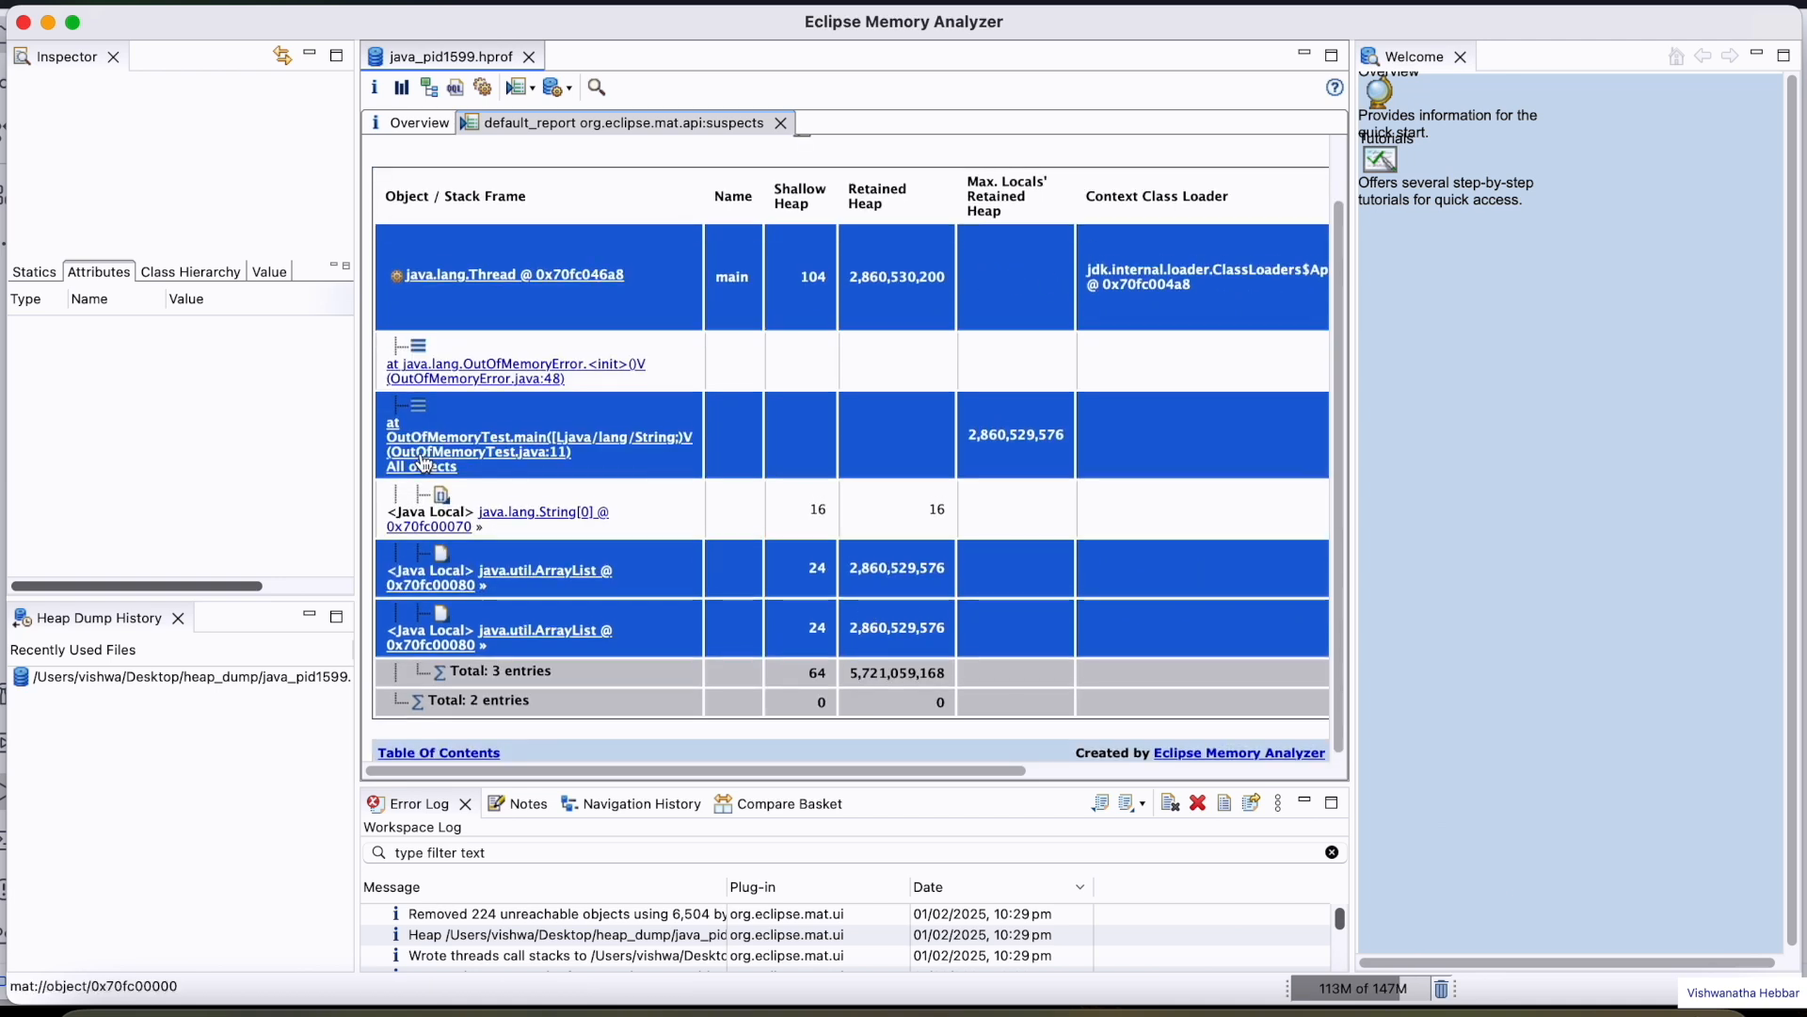
mouse_move(553, 471)
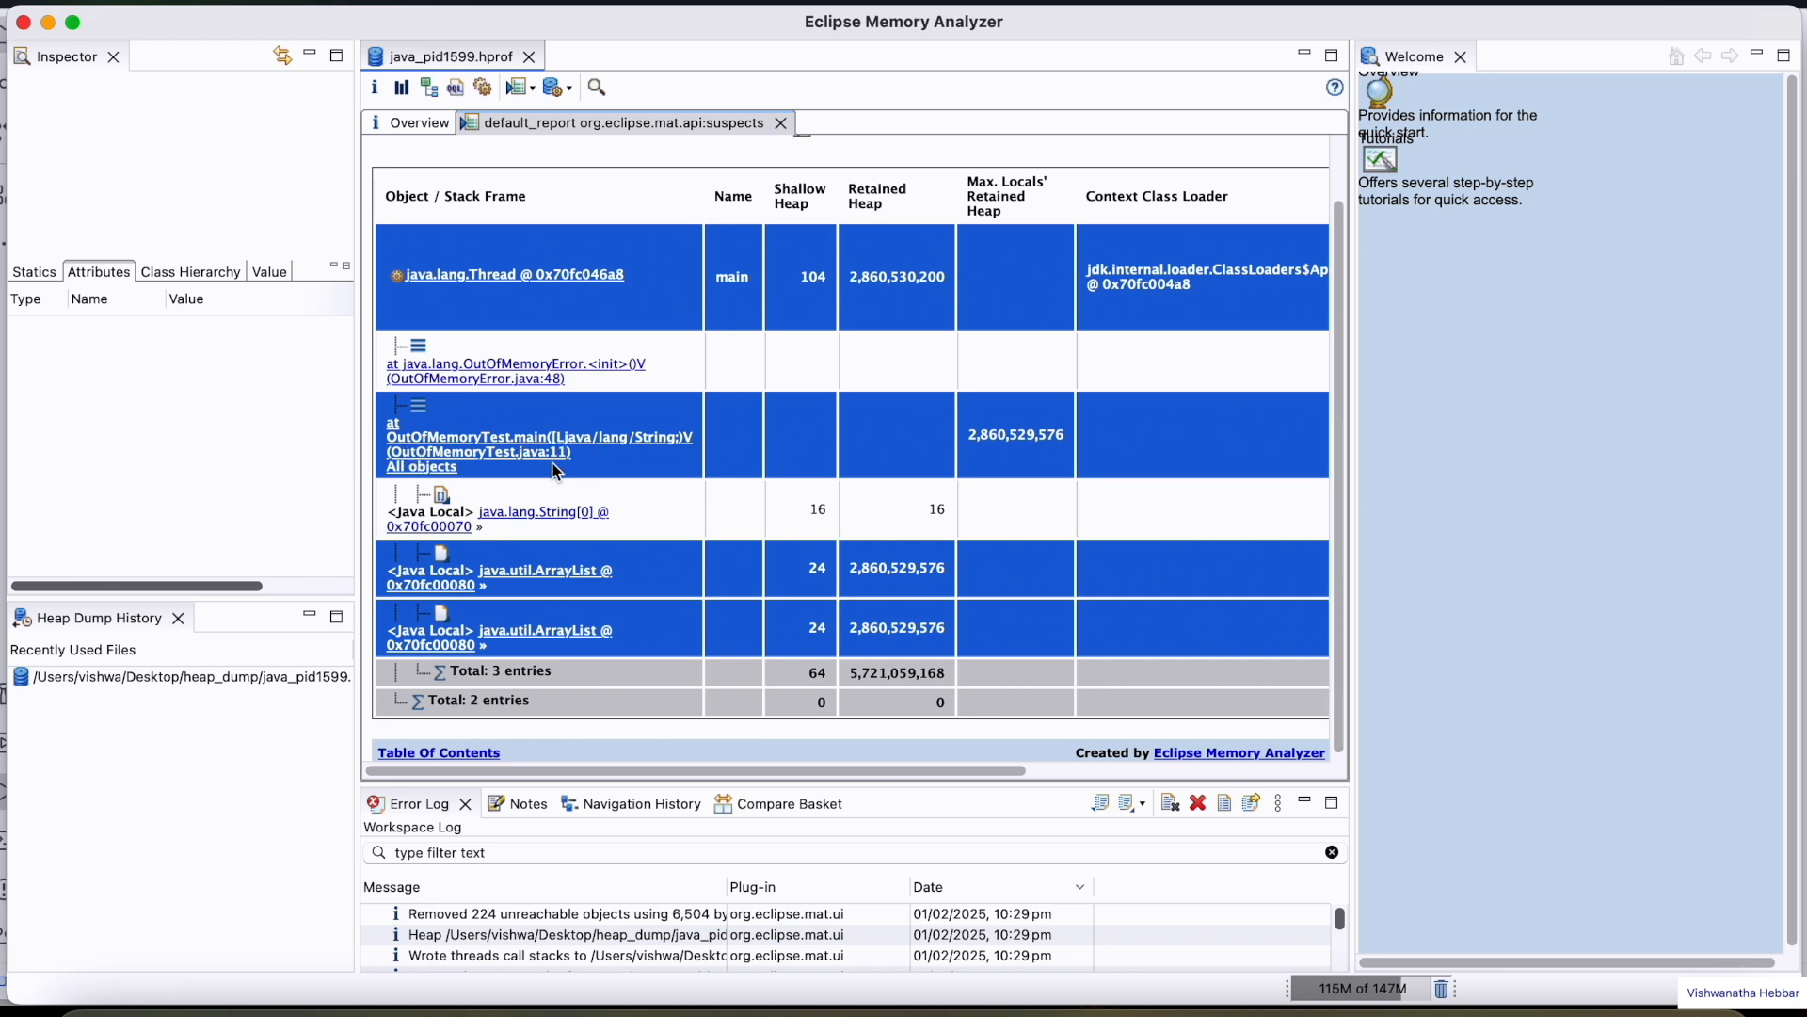
mouse_move(1035, 435)
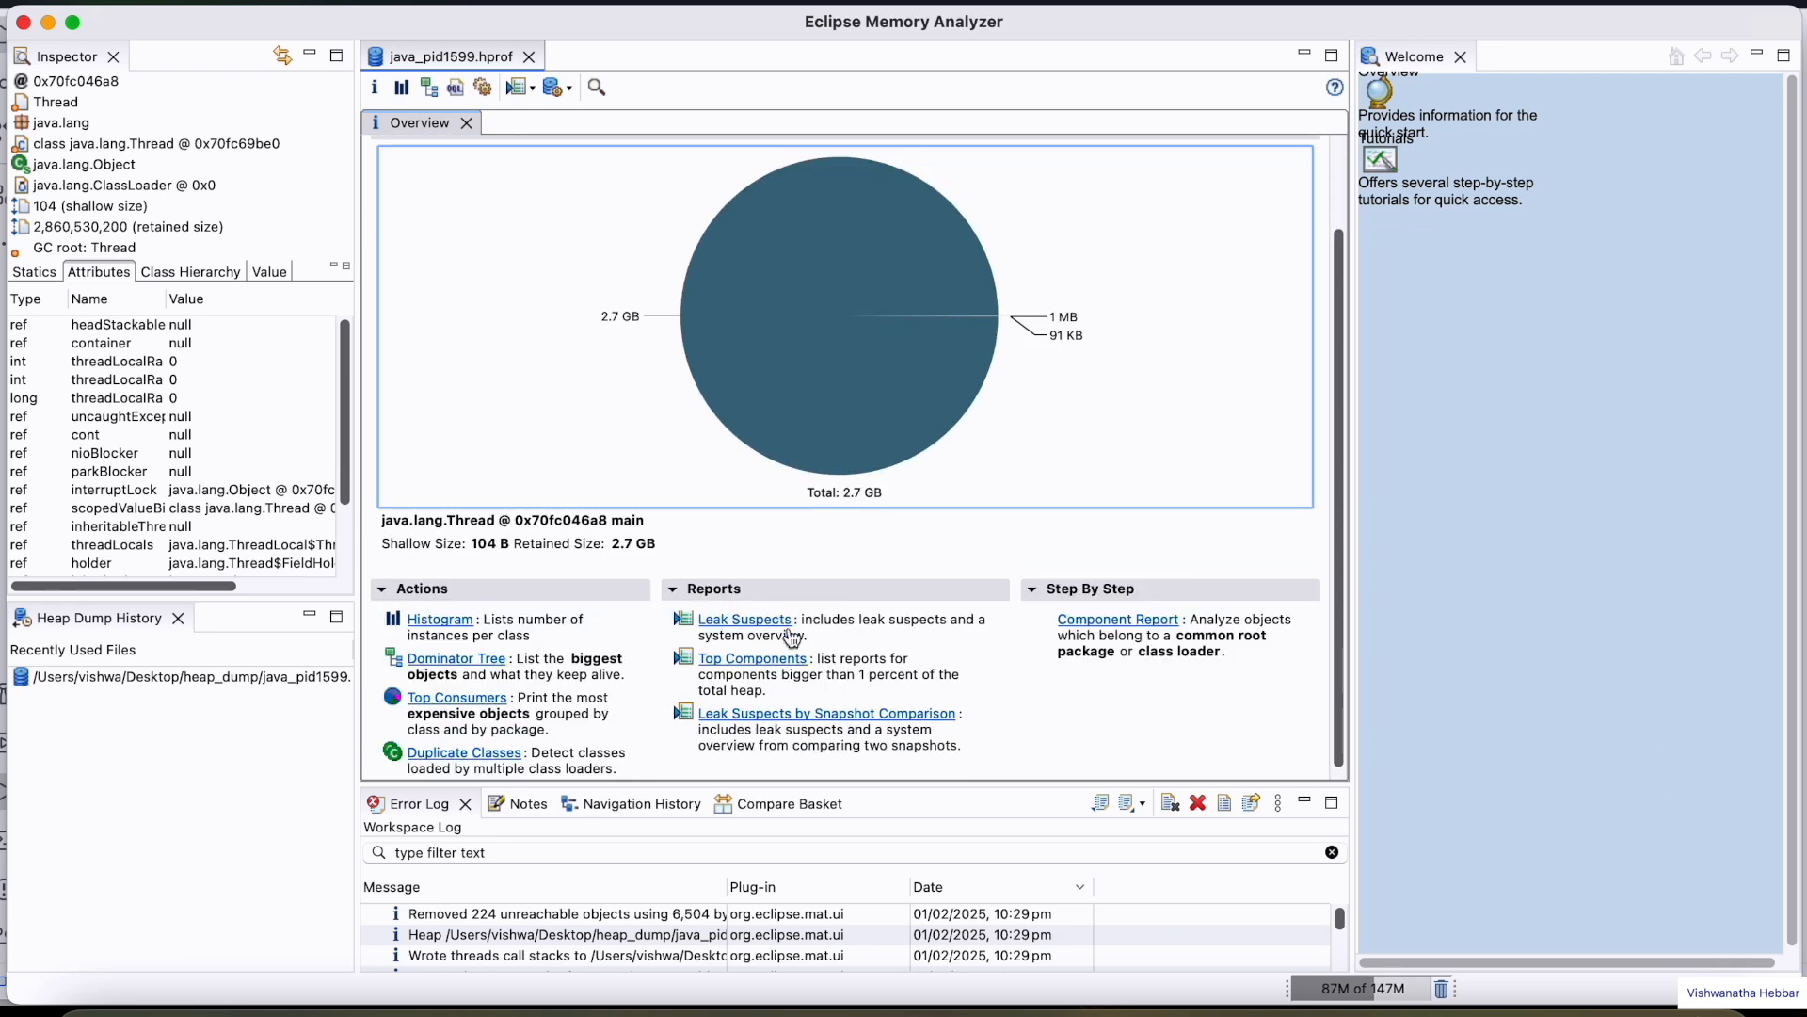
left_click(744, 620)
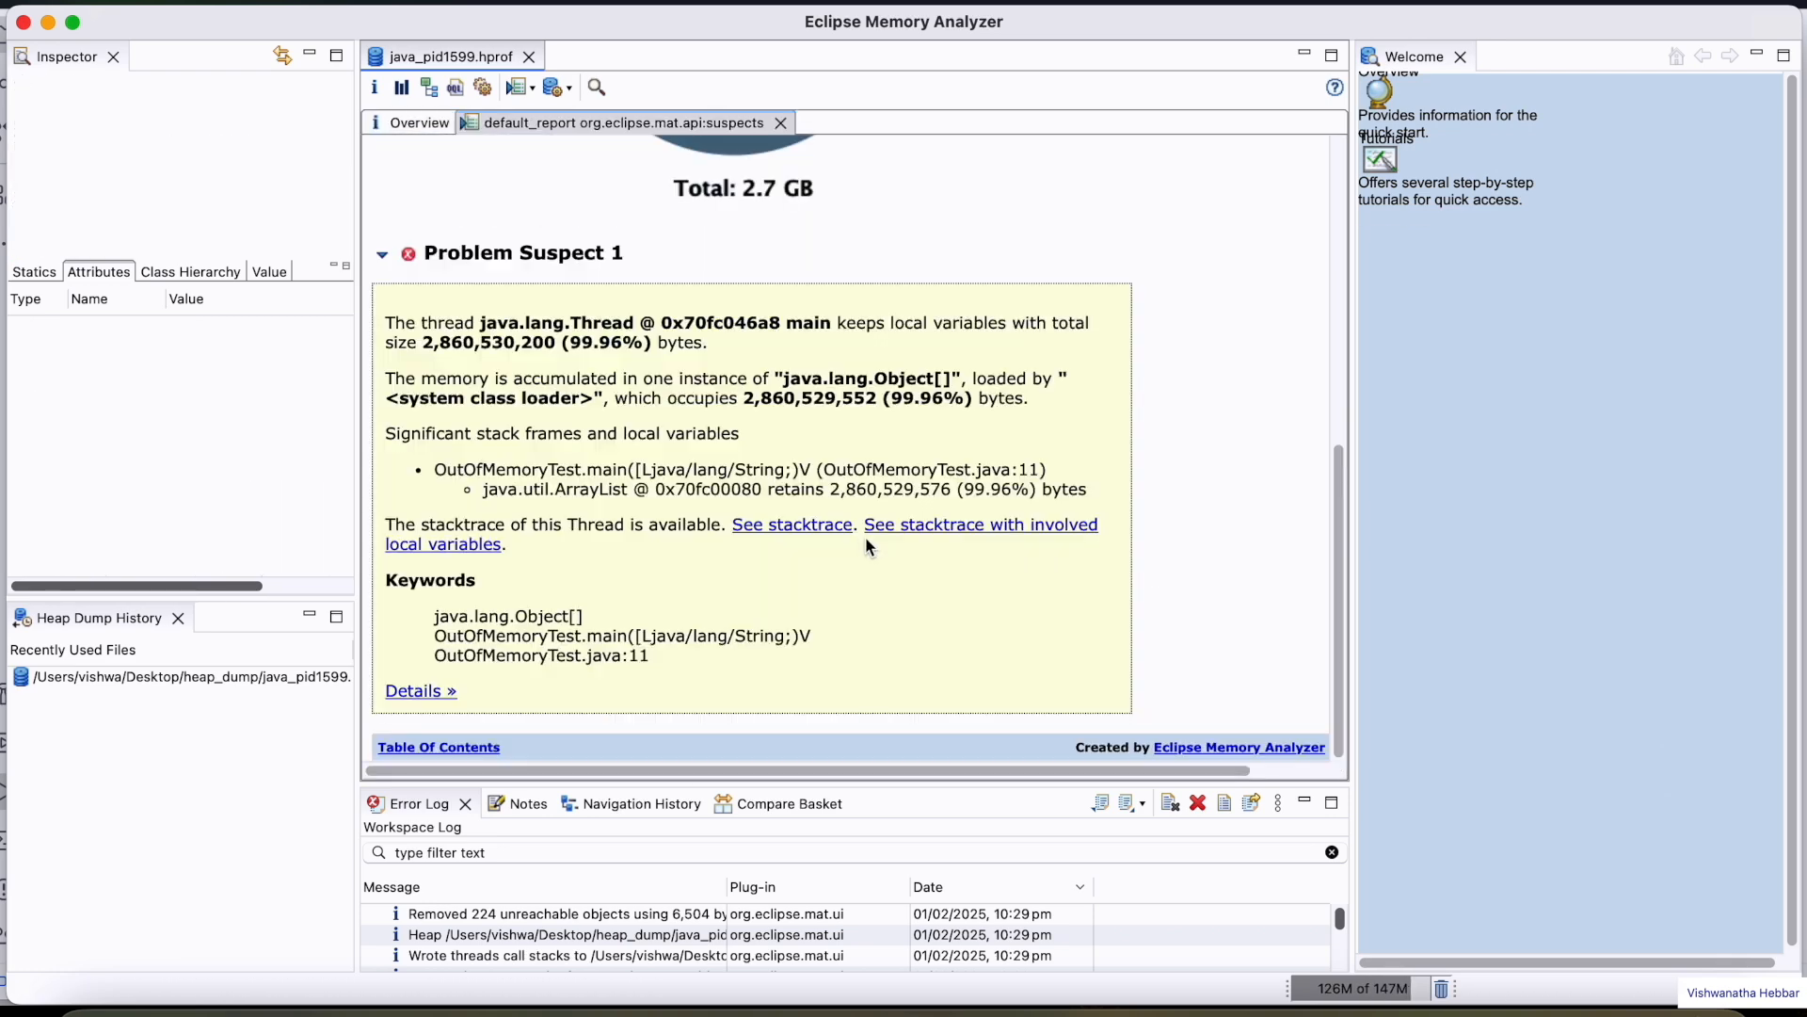
mouse_move(922, 534)
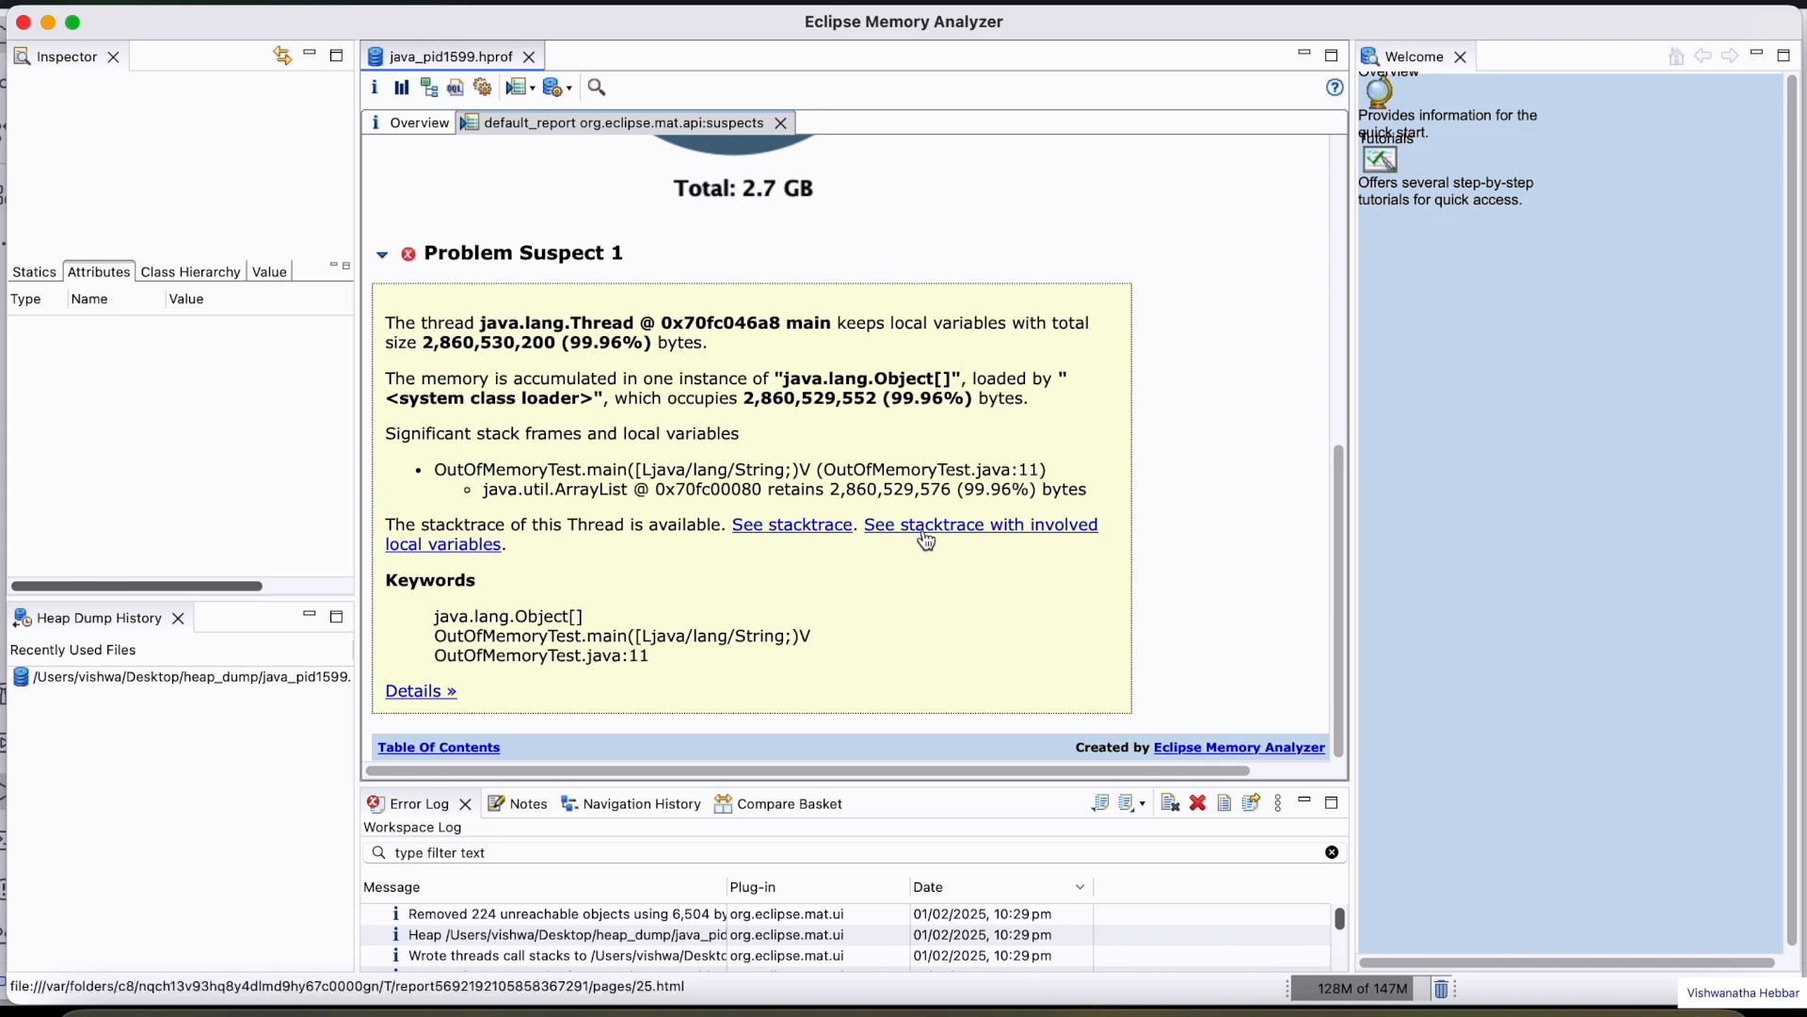
Show the main thread stack with its two 2.86 GB ArrayList local variables
left_click(979, 523)
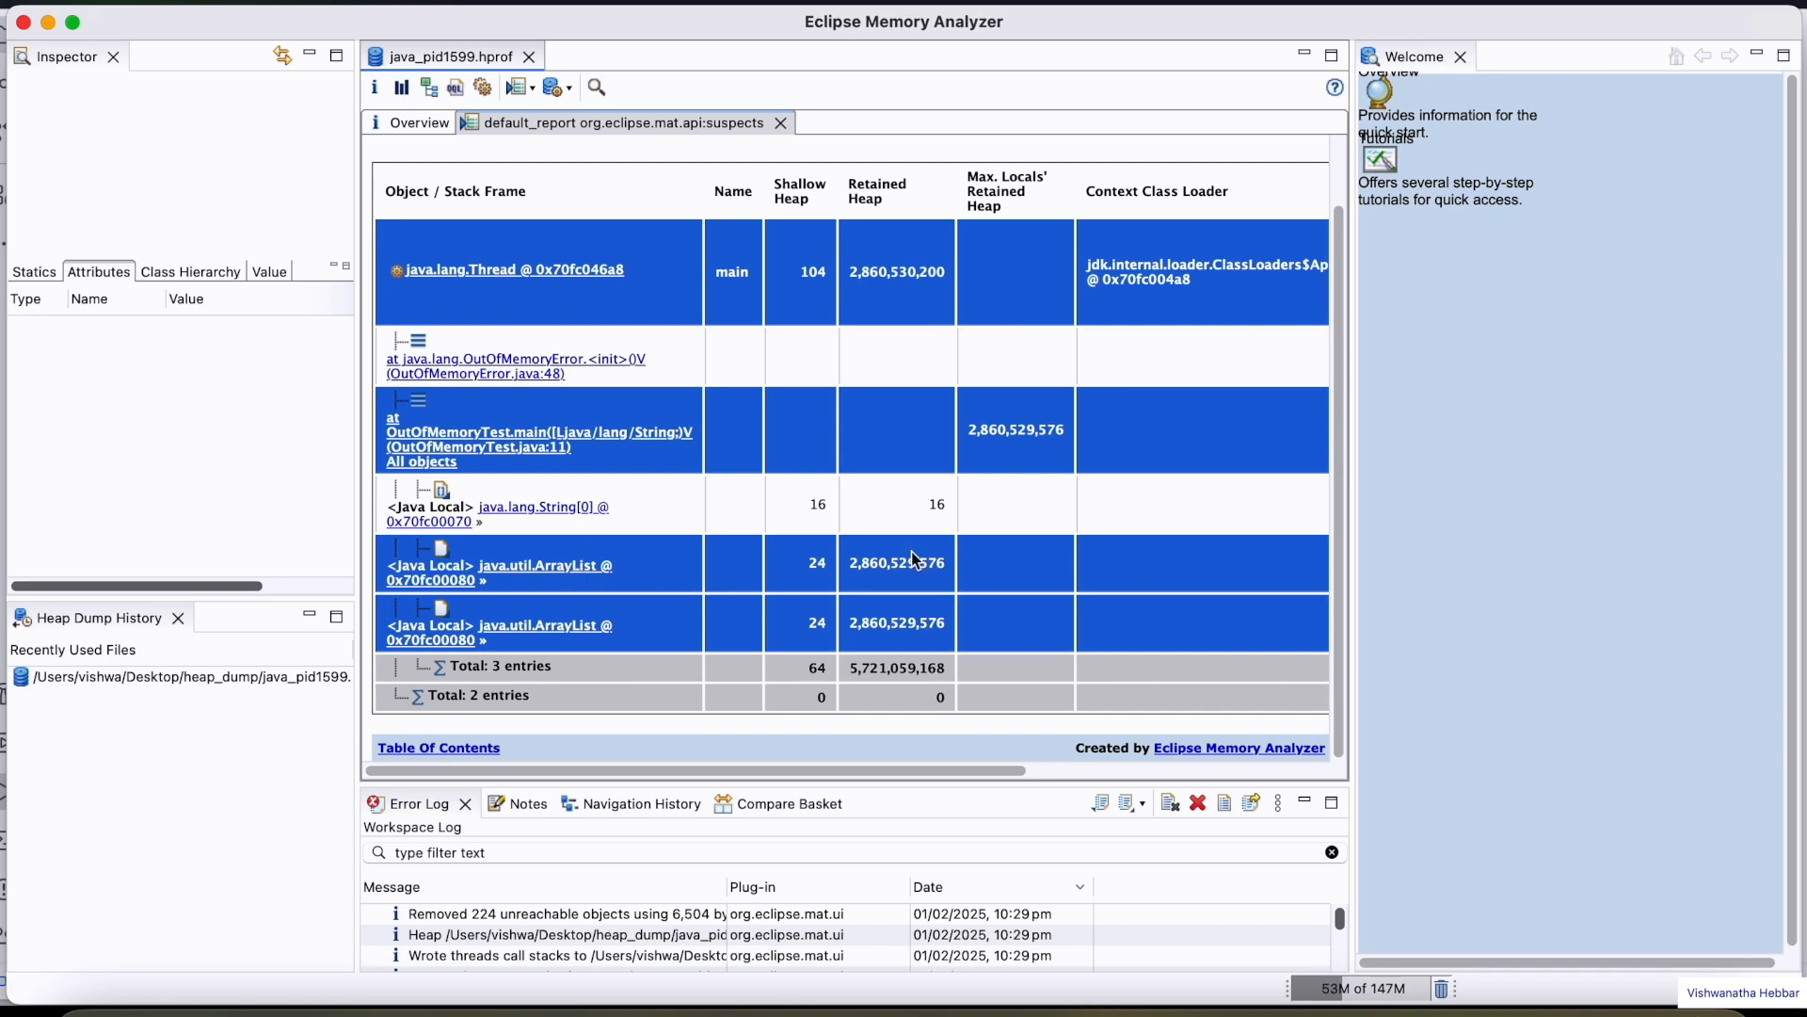
mouse_move(556, 659)
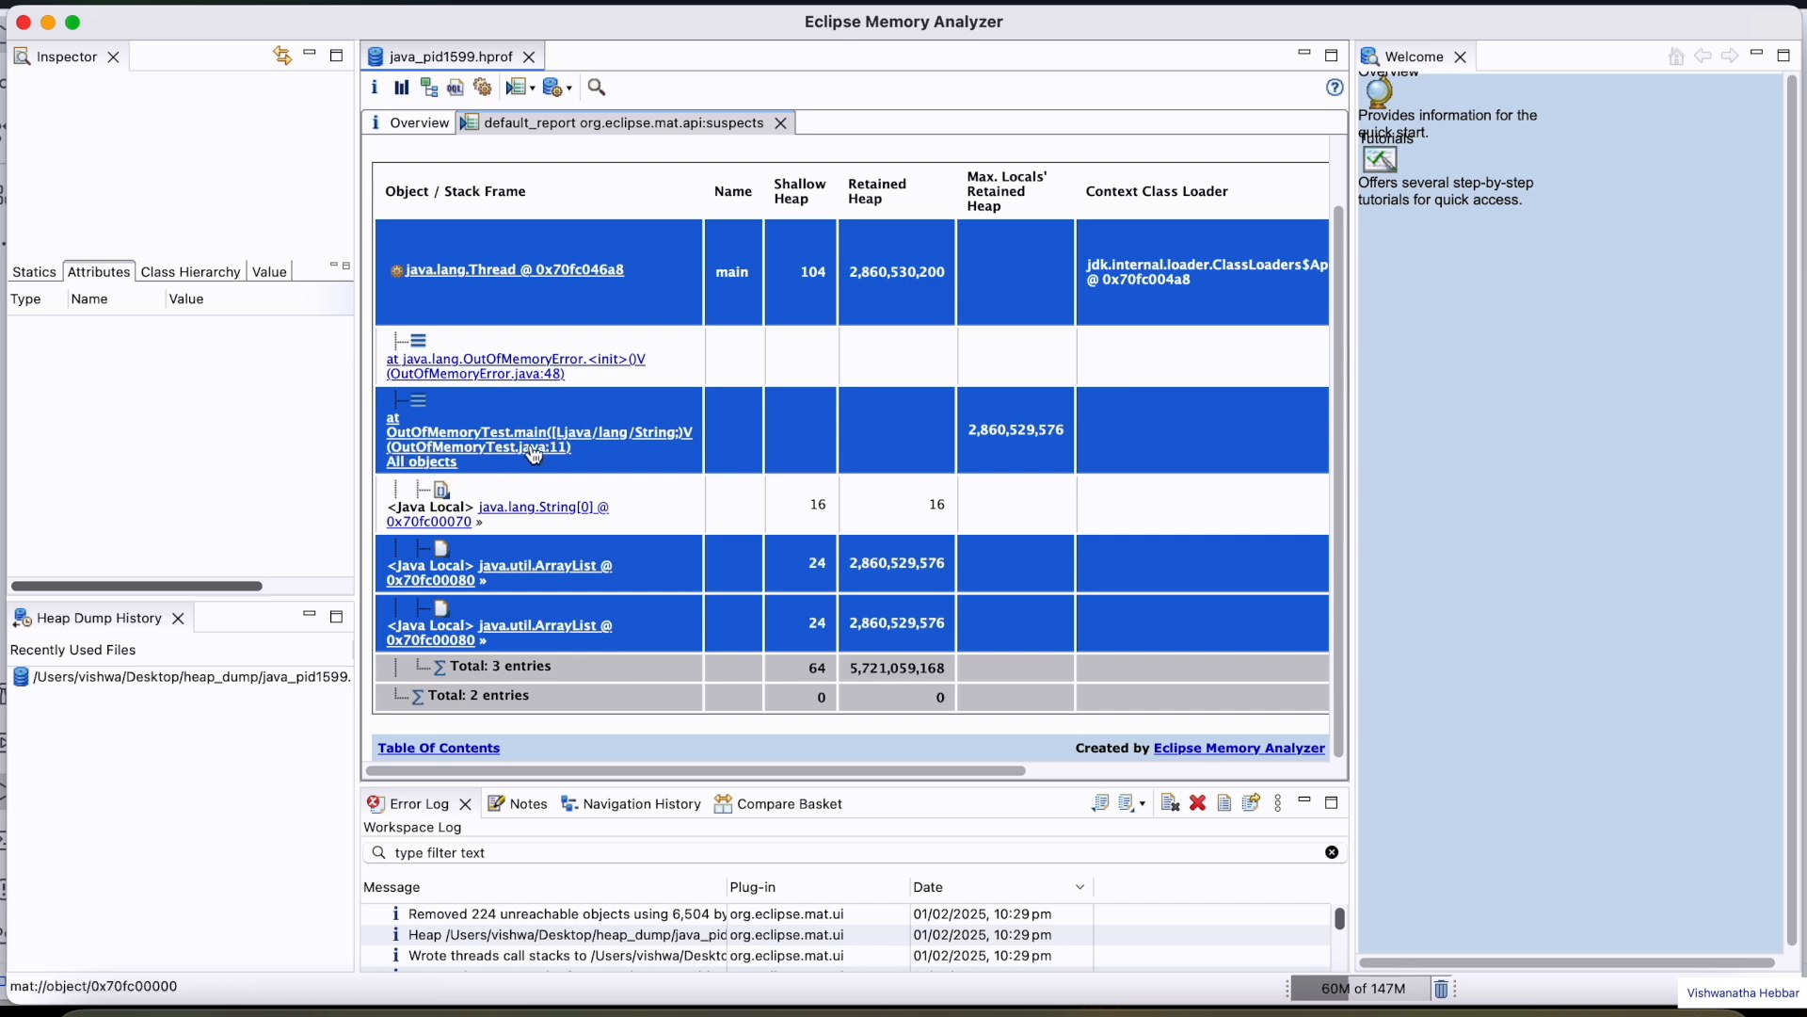
mouse_move(553, 463)
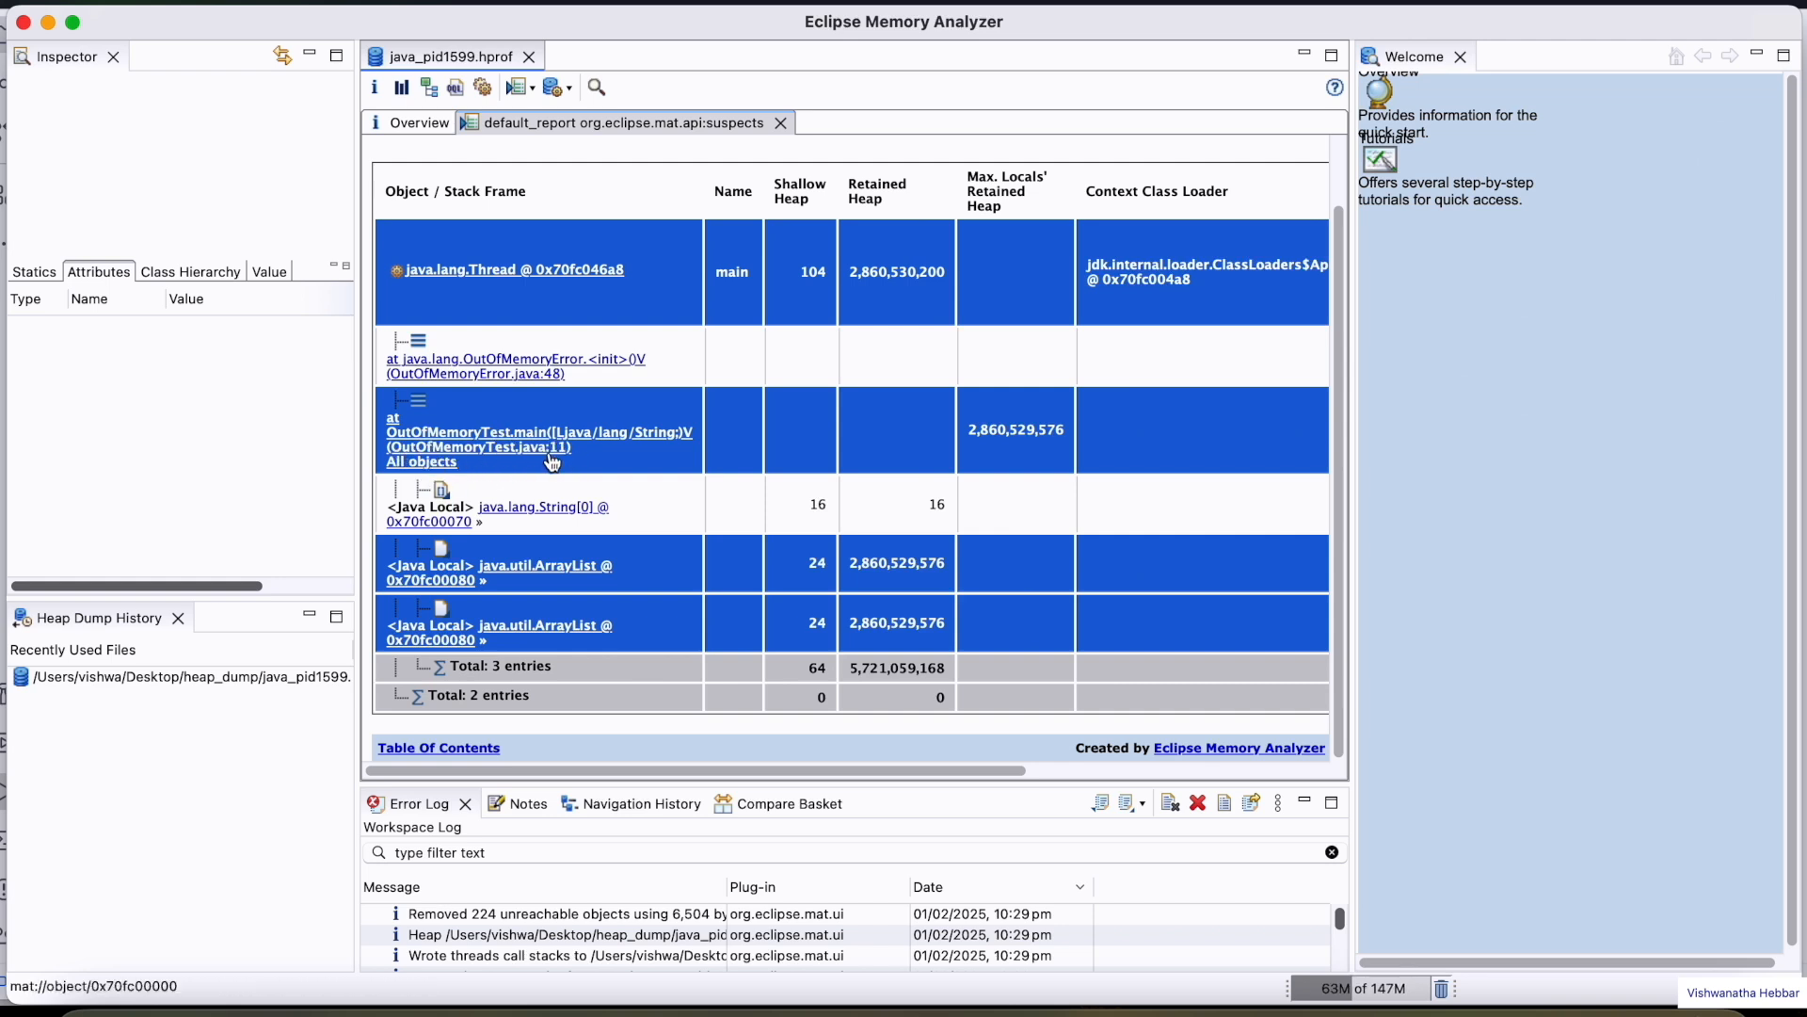
mouse_move(527, 464)
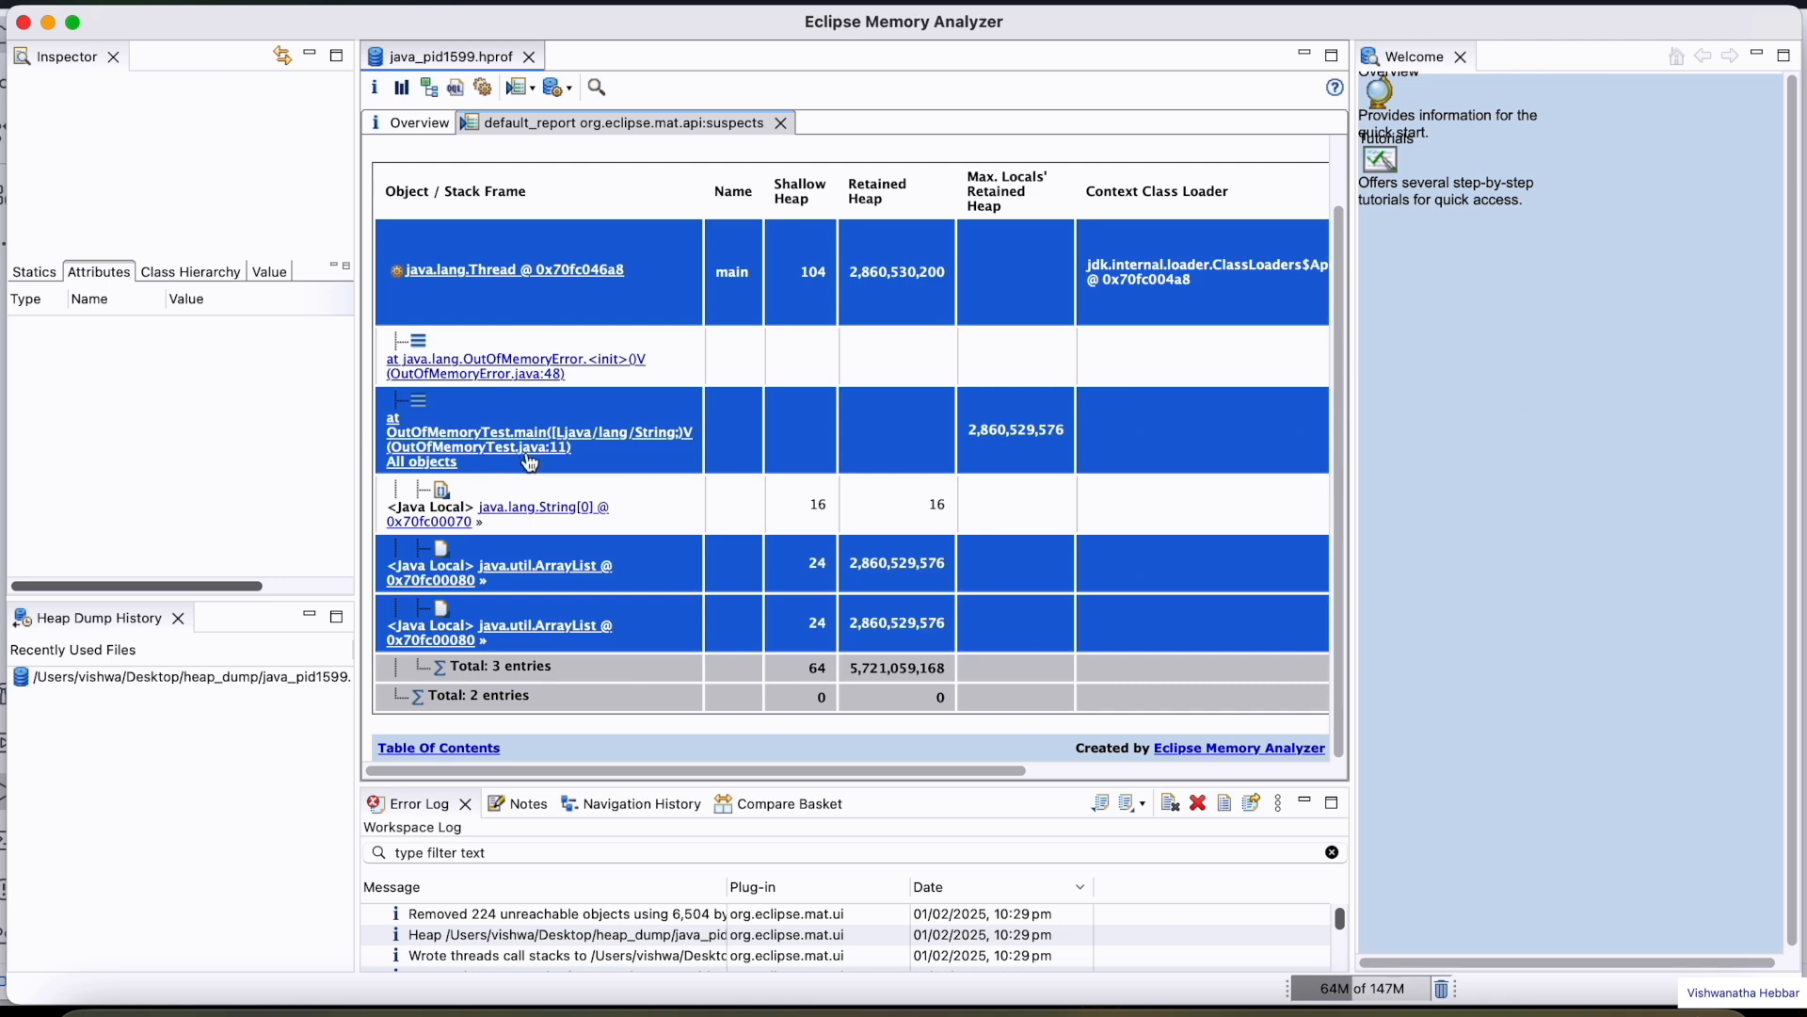